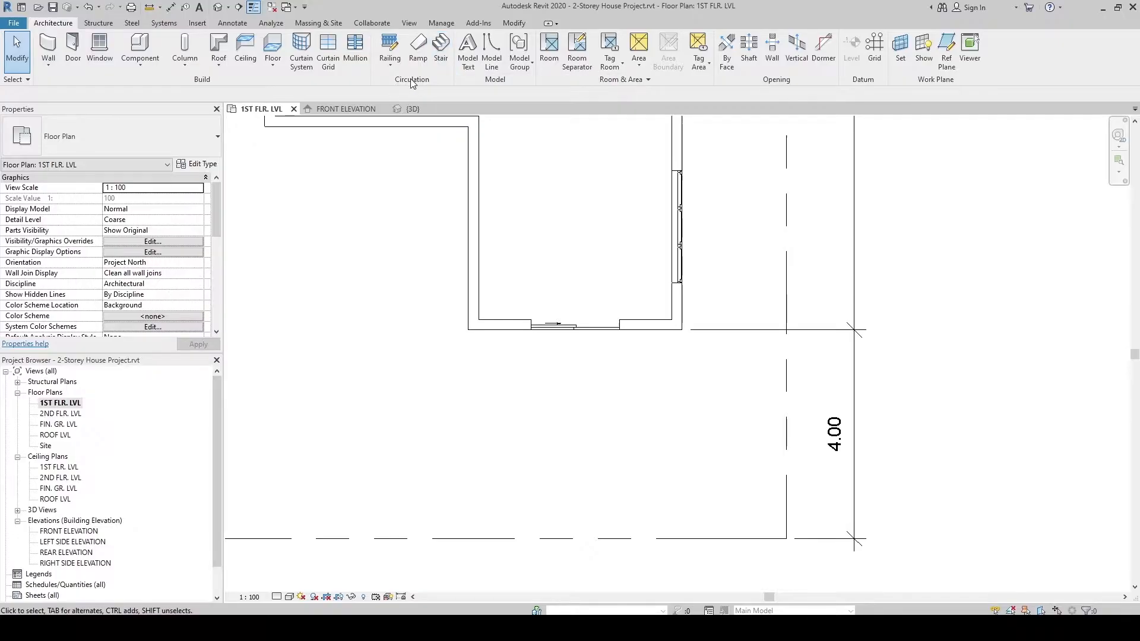
mouse_move(441, 50)
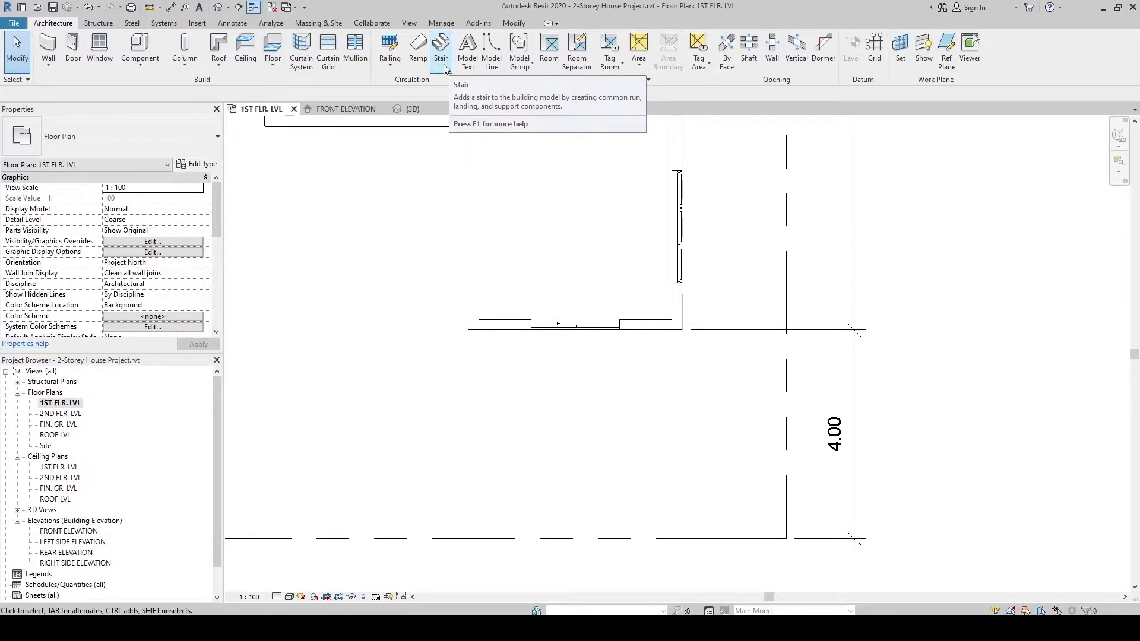
Step: Start a stair by Run from the Architecture ribbon and list the stair types in Properties
click(440, 47)
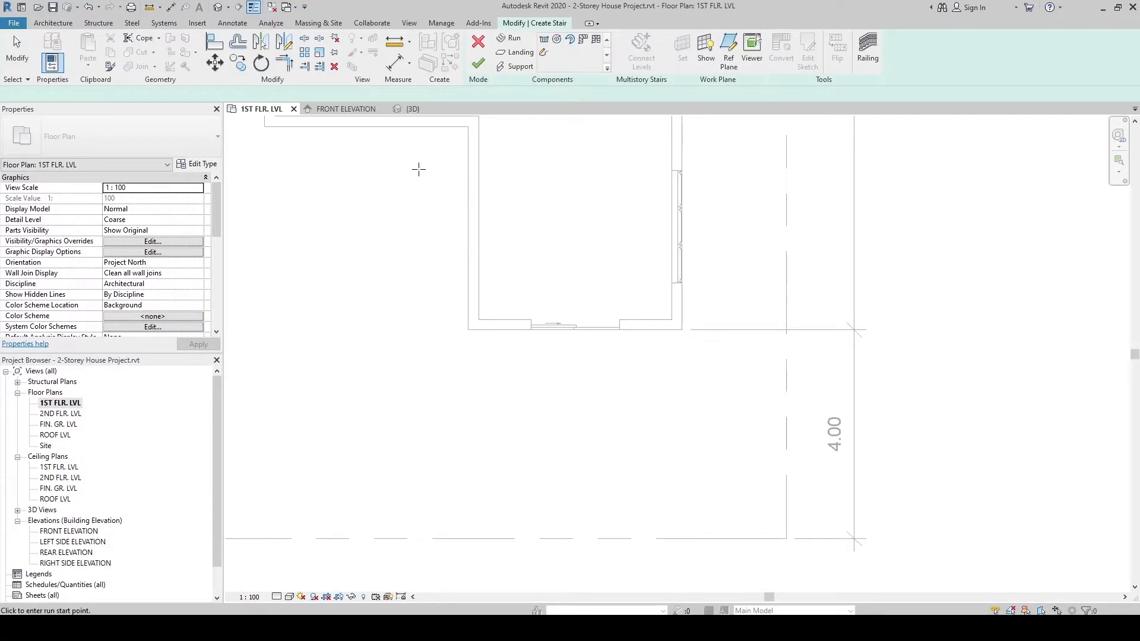
click(510, 38)
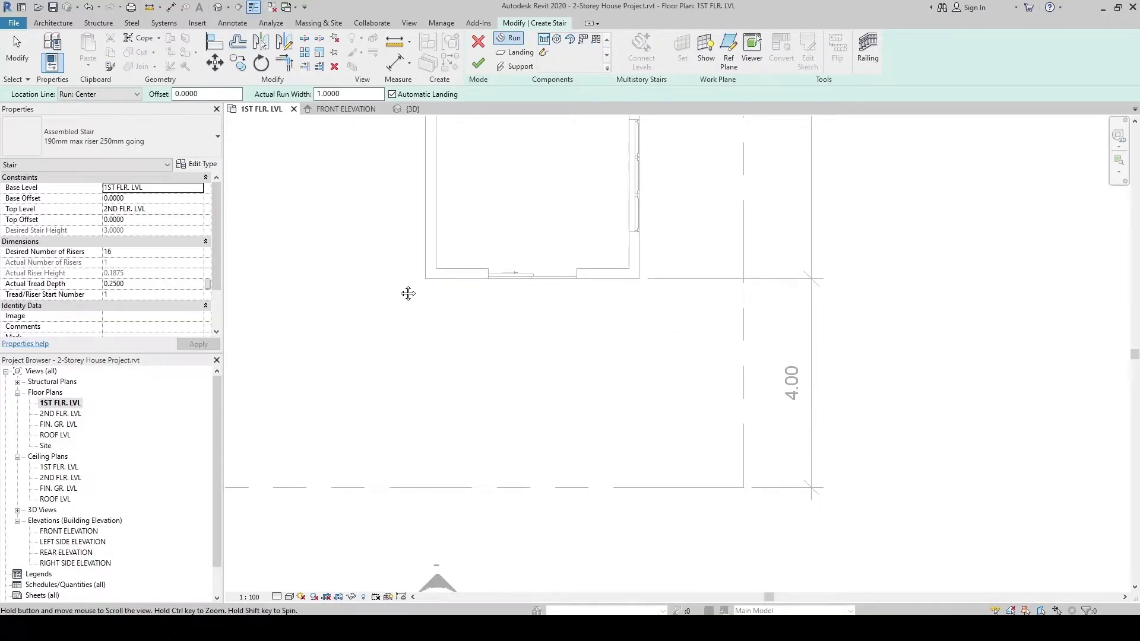
mouse_move(397, 283)
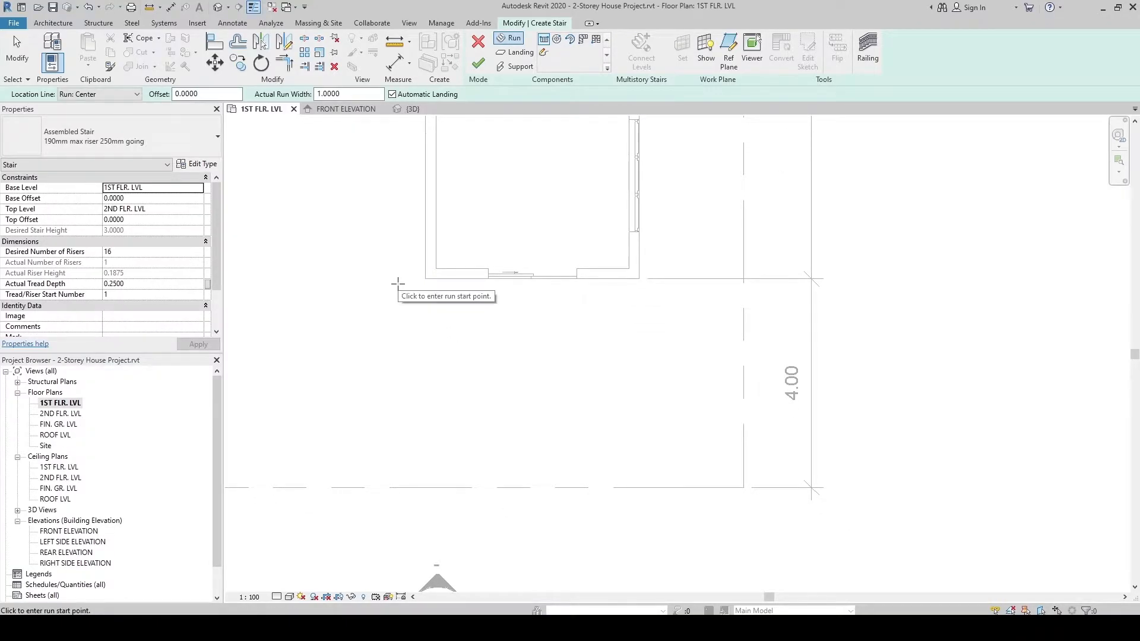
mouse_move(72, 137)
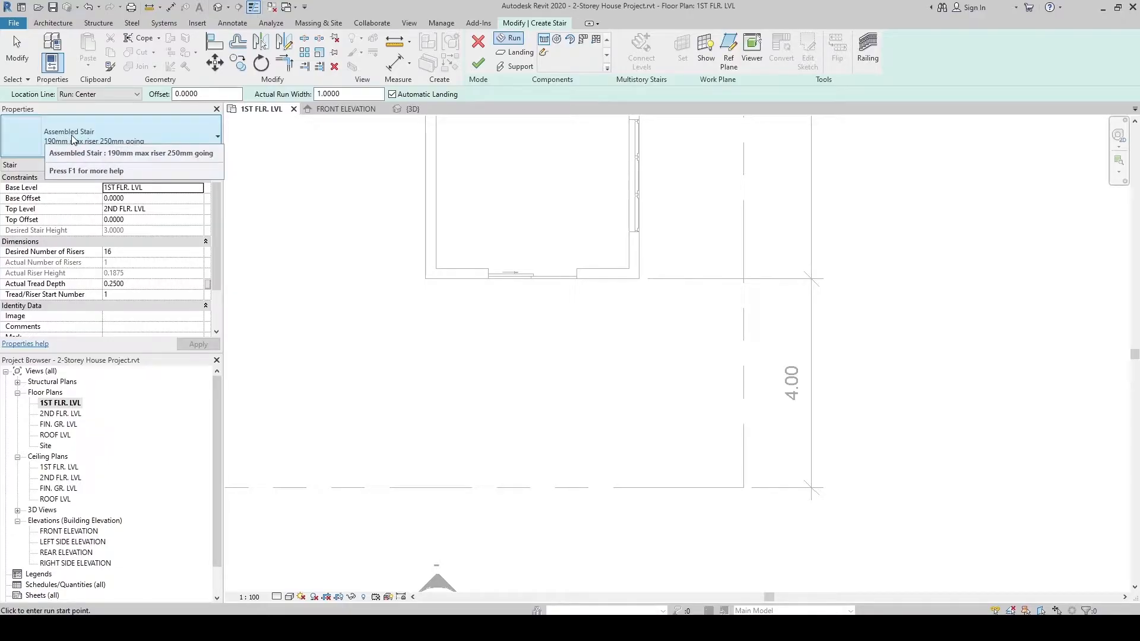
click(215, 135)
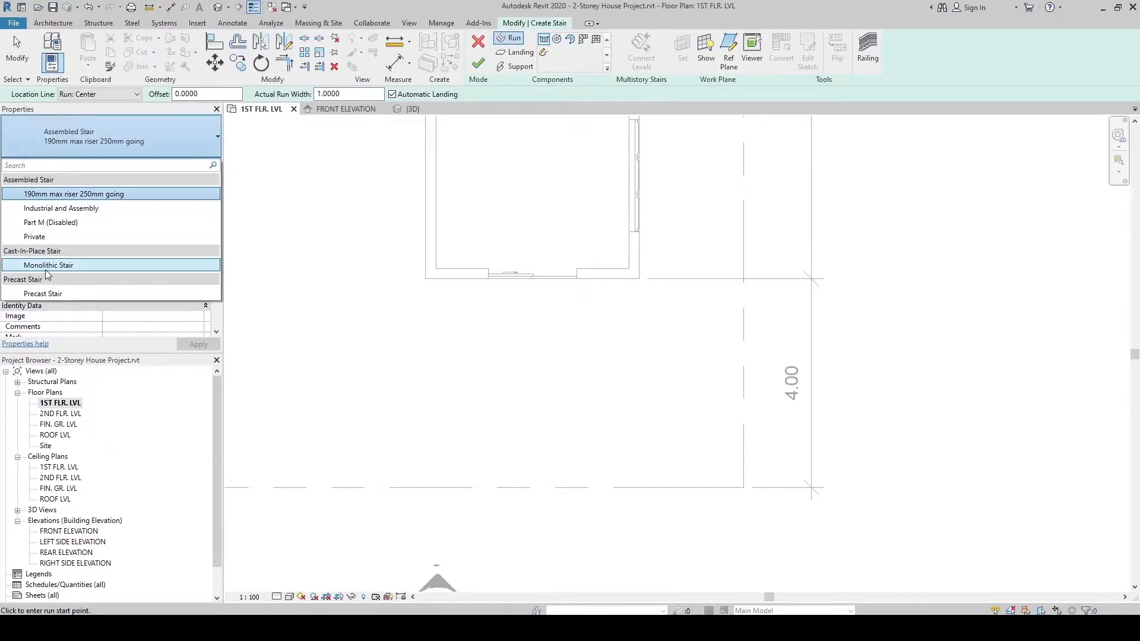
mouse_move(48, 265)
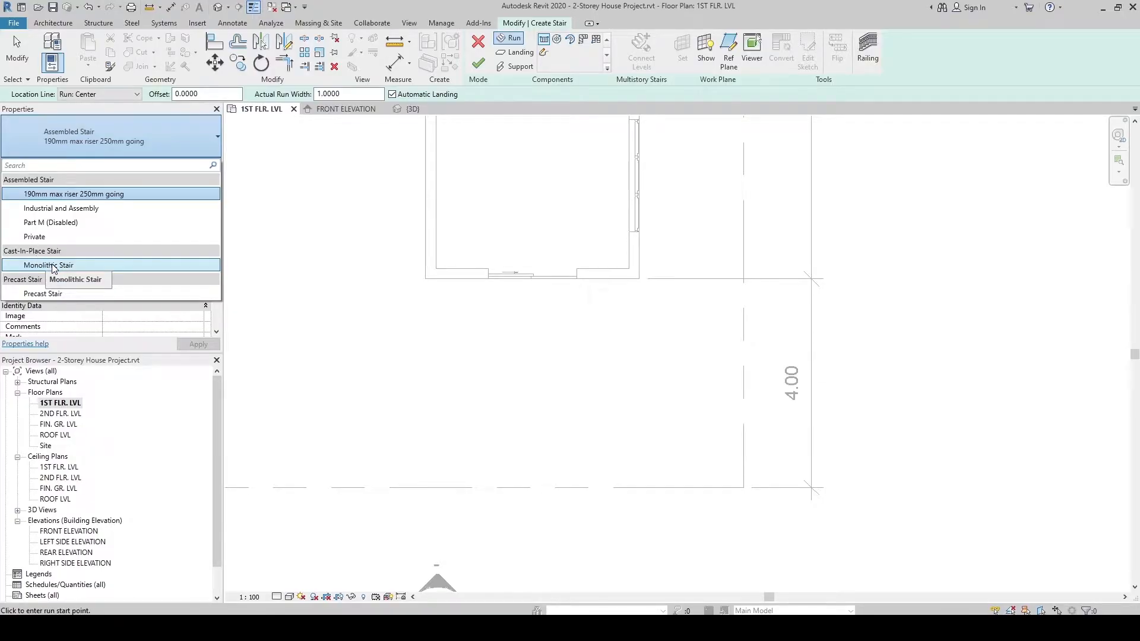
click(49, 264)
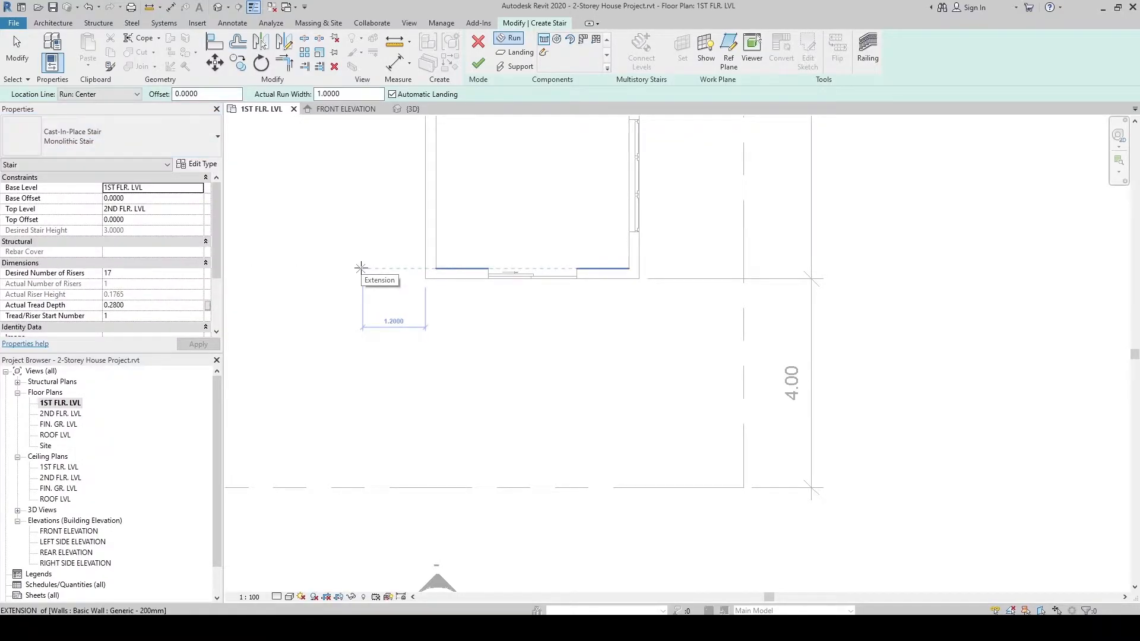
mouse_move(85, 150)
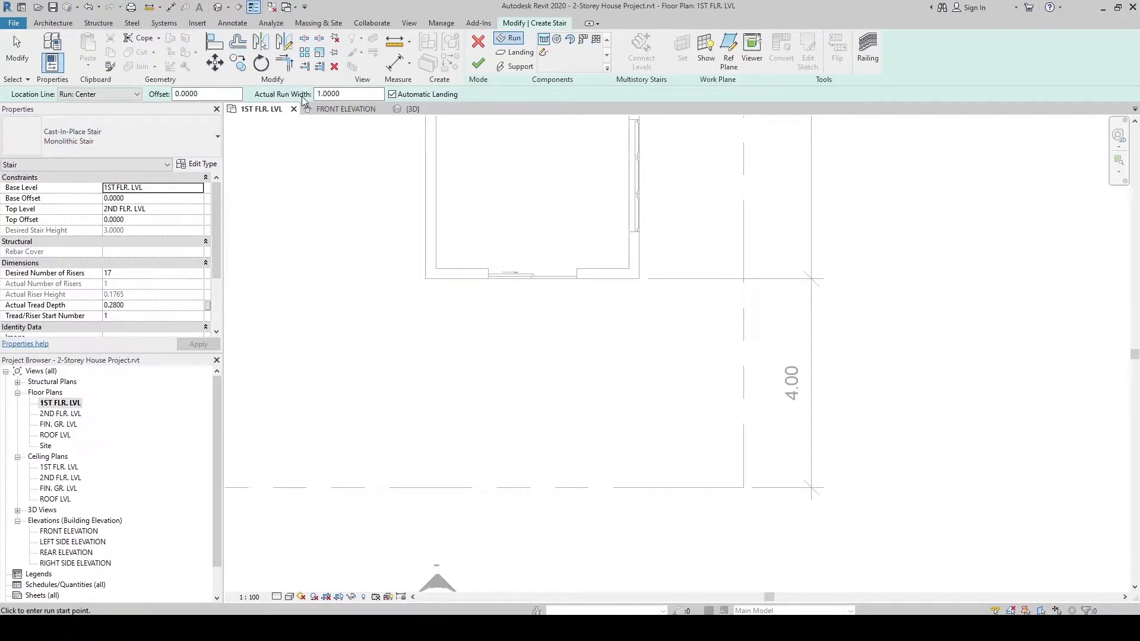
mouse_move(426, 237)
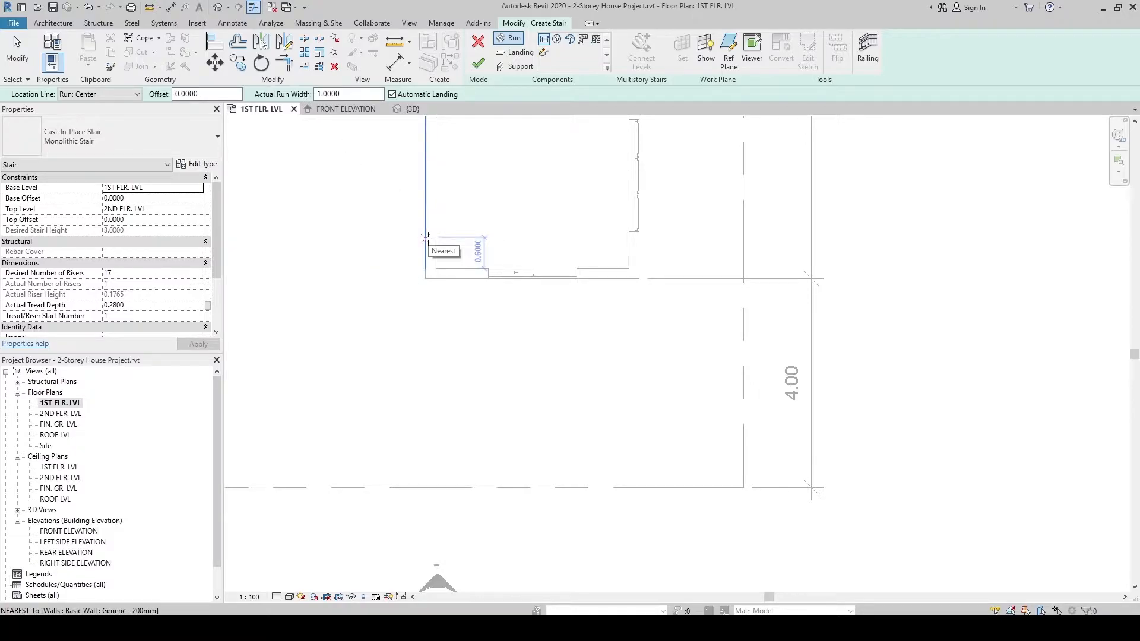
mouse_move(638, 246)
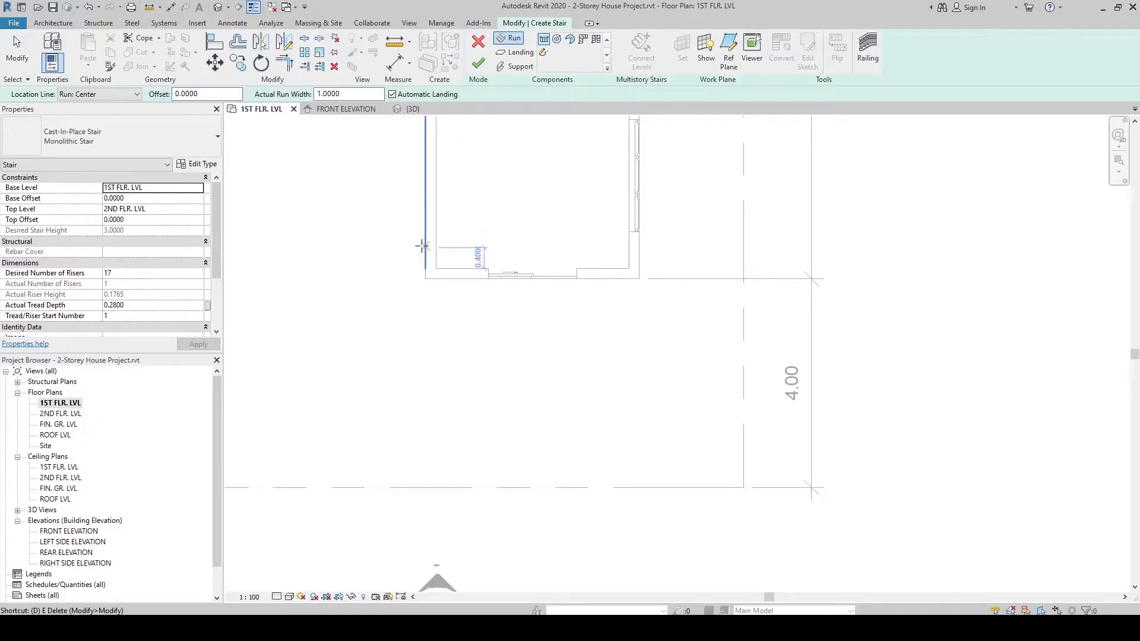
click(480, 51)
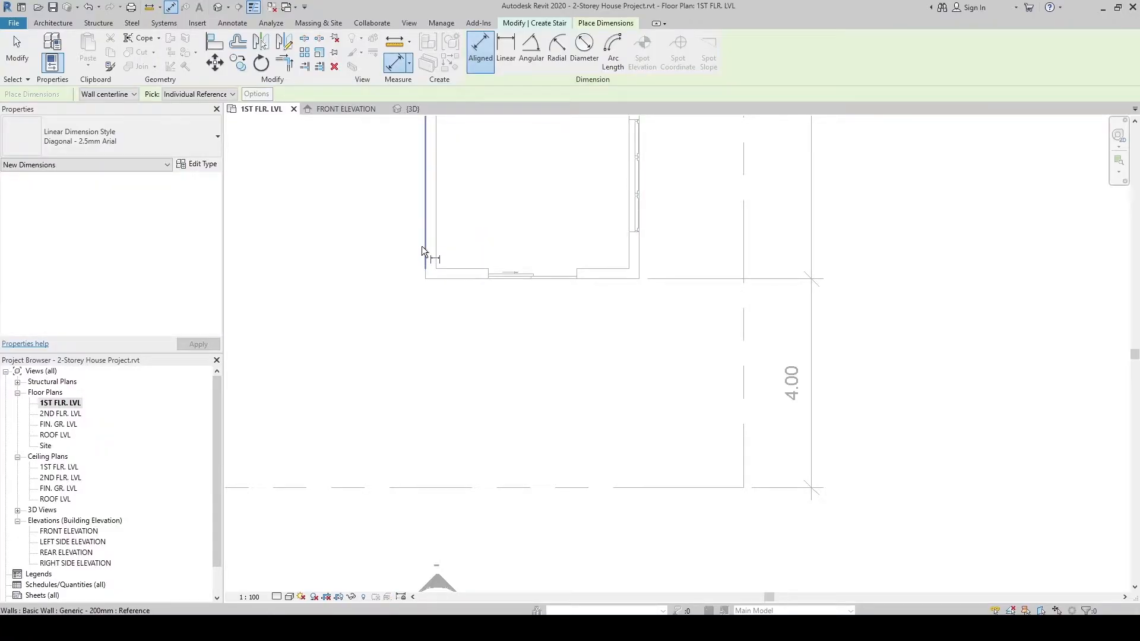
click(639, 261)
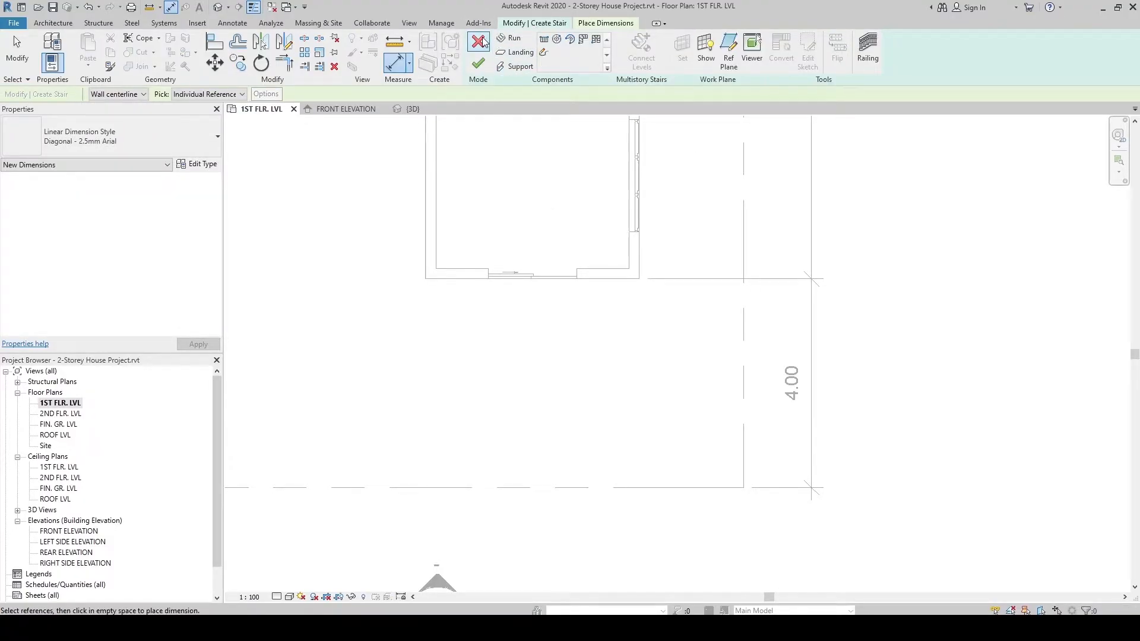
click(477, 42)
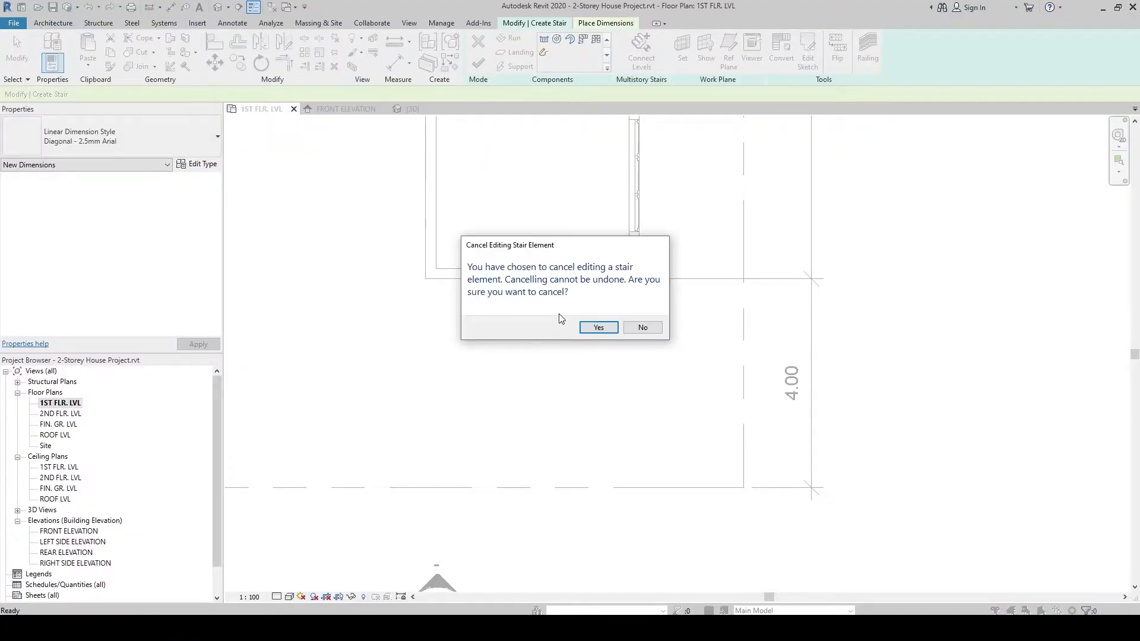
click(597, 328)
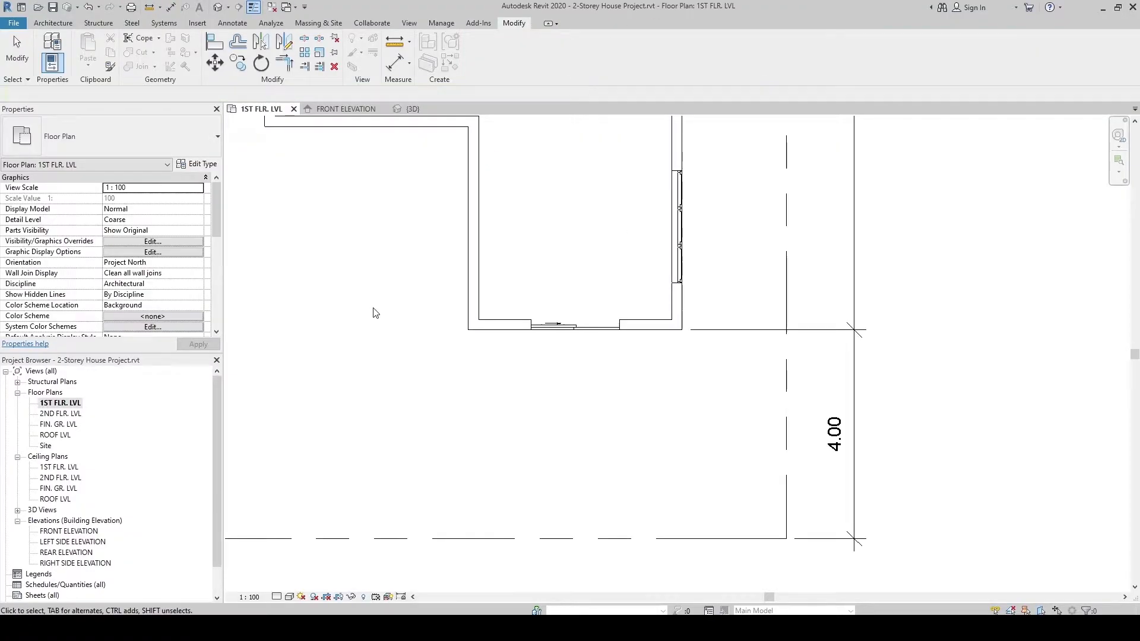
click(52, 23)
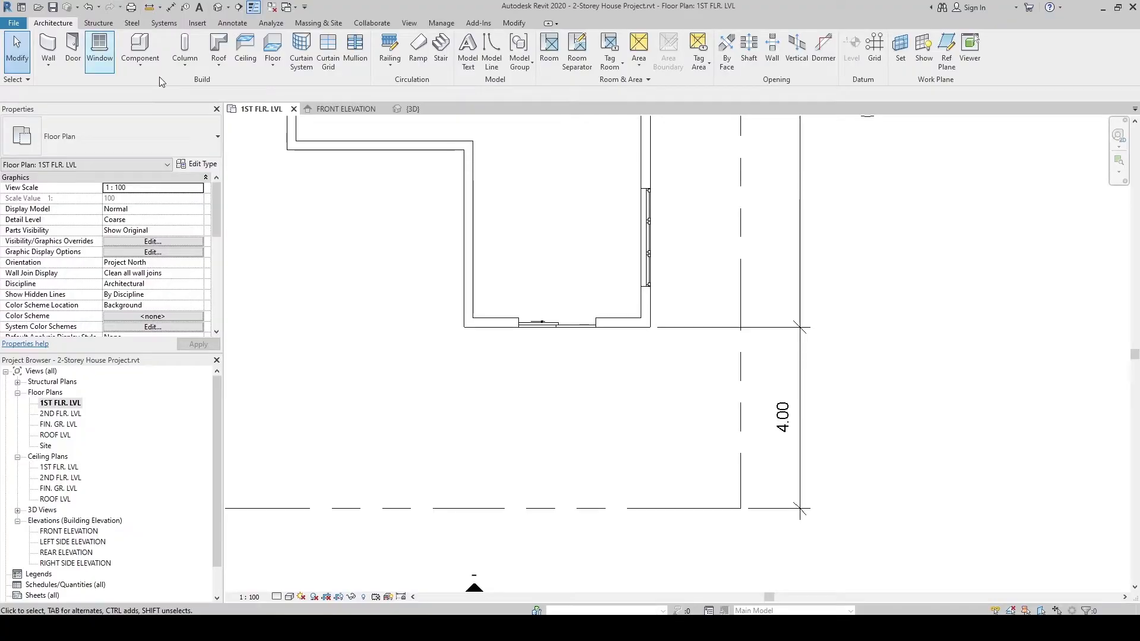
Step: Start a new stair run with Actual Run Width 4.1 and the Cast-In-Place Monolithic Stair type
click(439, 52)
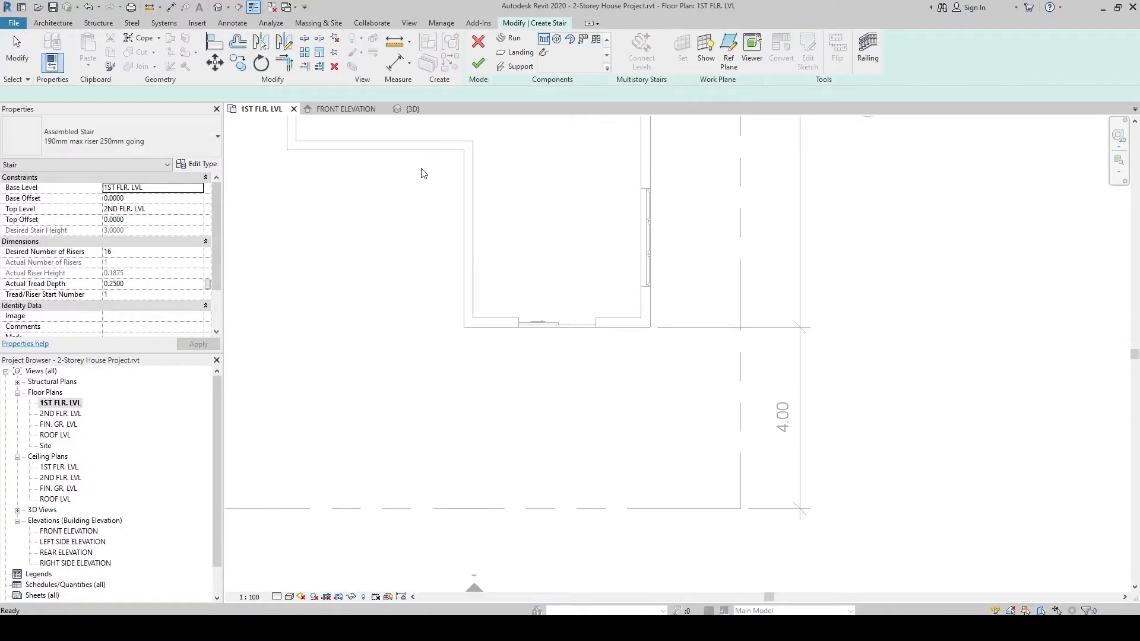
click(510, 38)
text(4)
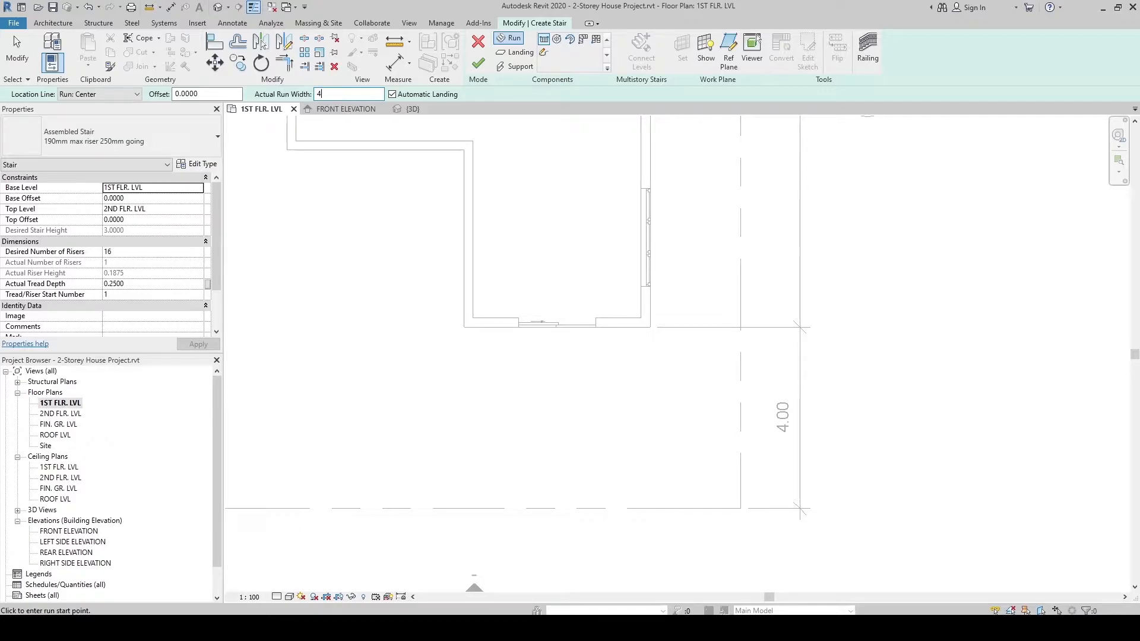
text(.1000)
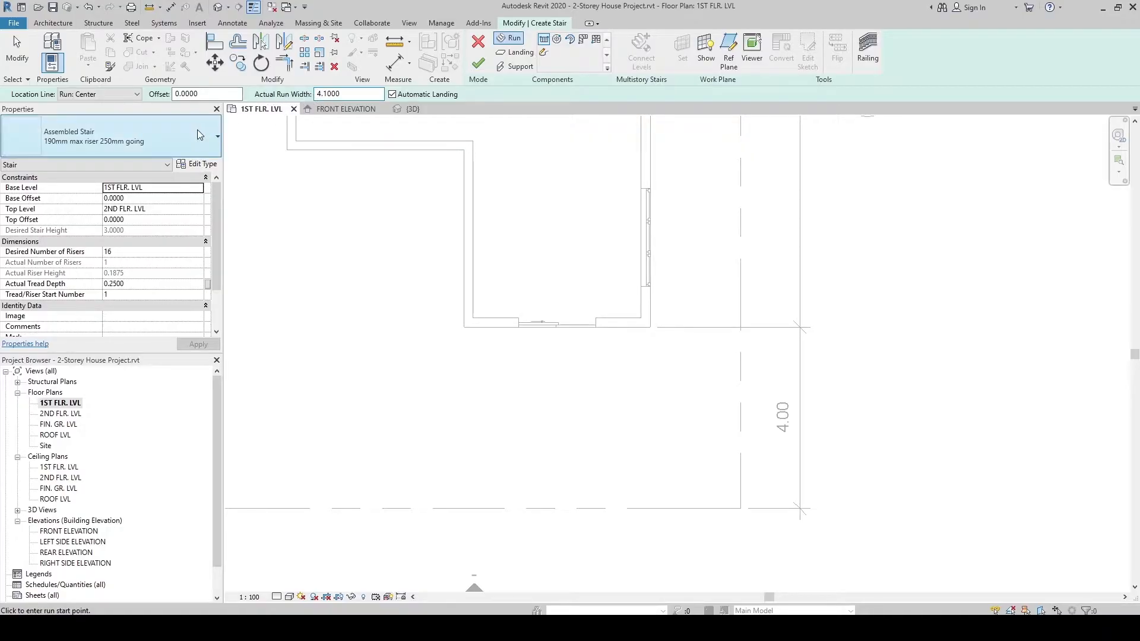
click(216, 136)
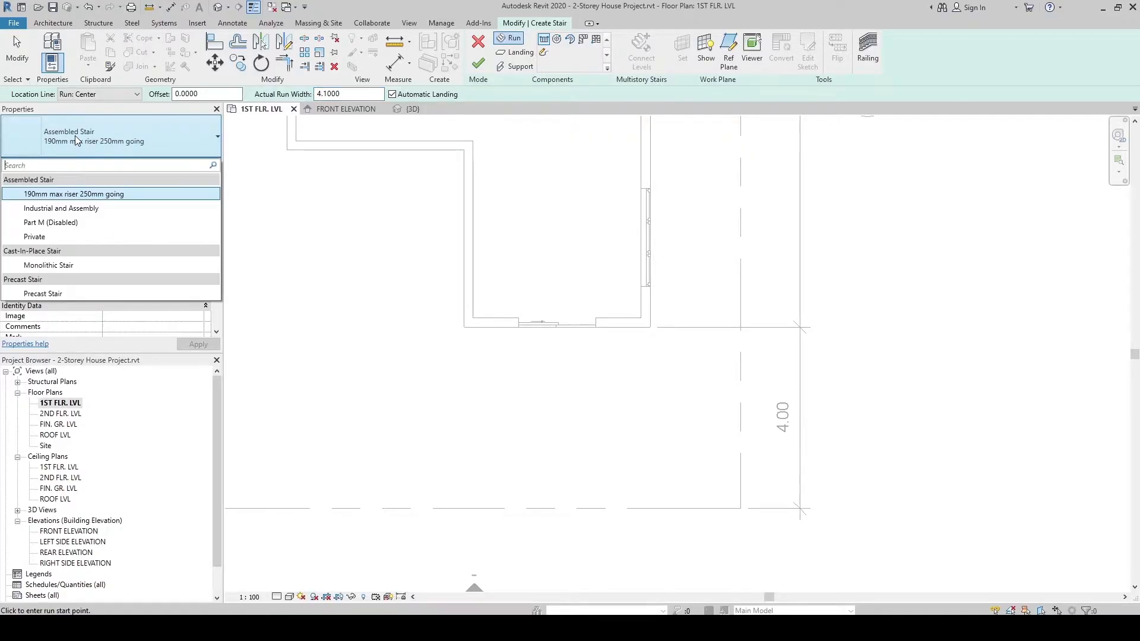
mouse_move(48, 264)
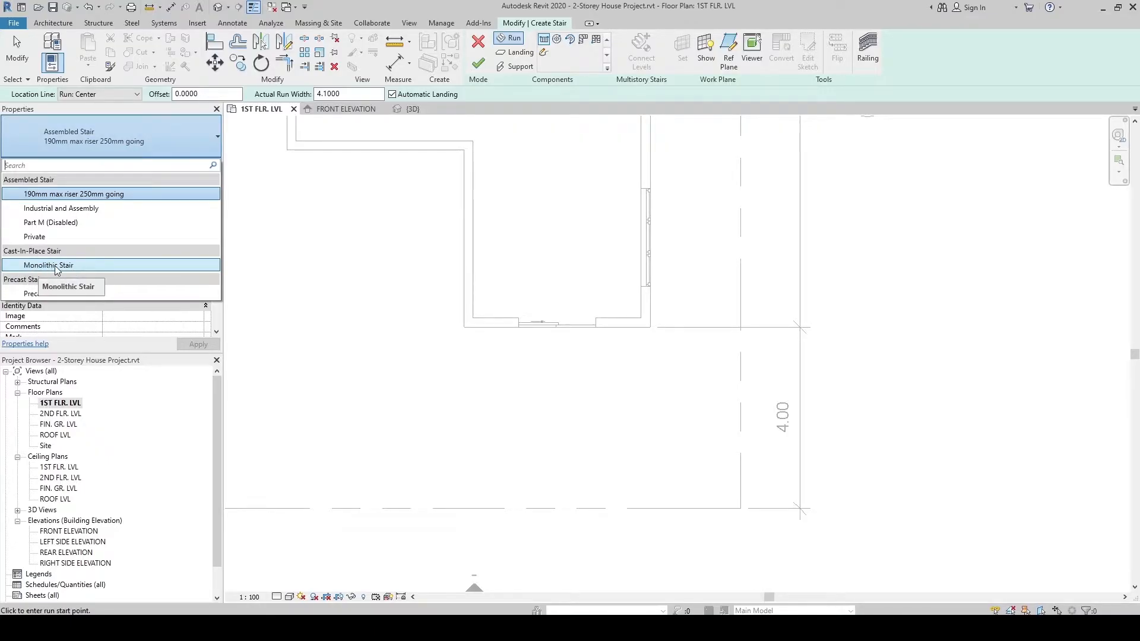
click(47, 265)
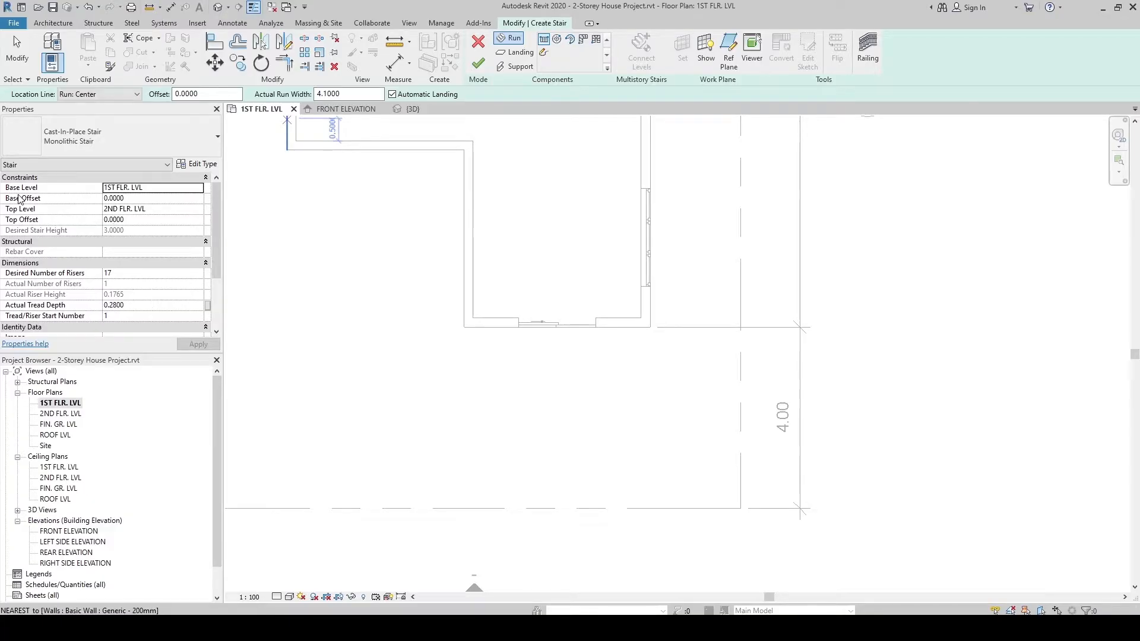
Step: Set the stair's Base Level to FIN. GR. LVL with a -0.0250 top offset and apply it
click(198, 187)
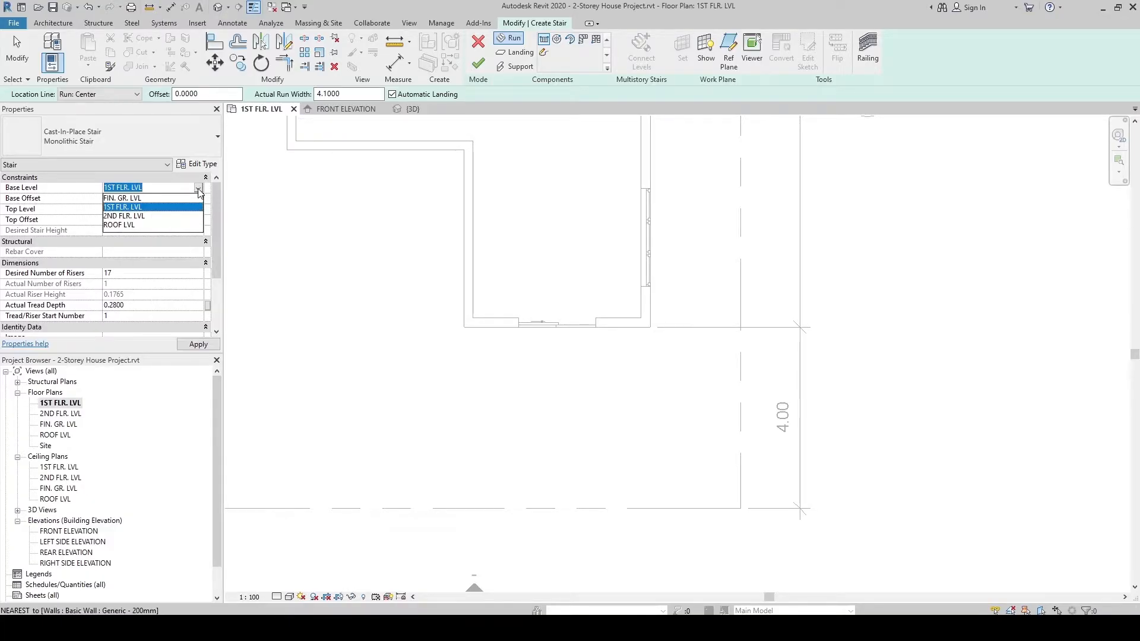
click(123, 198)
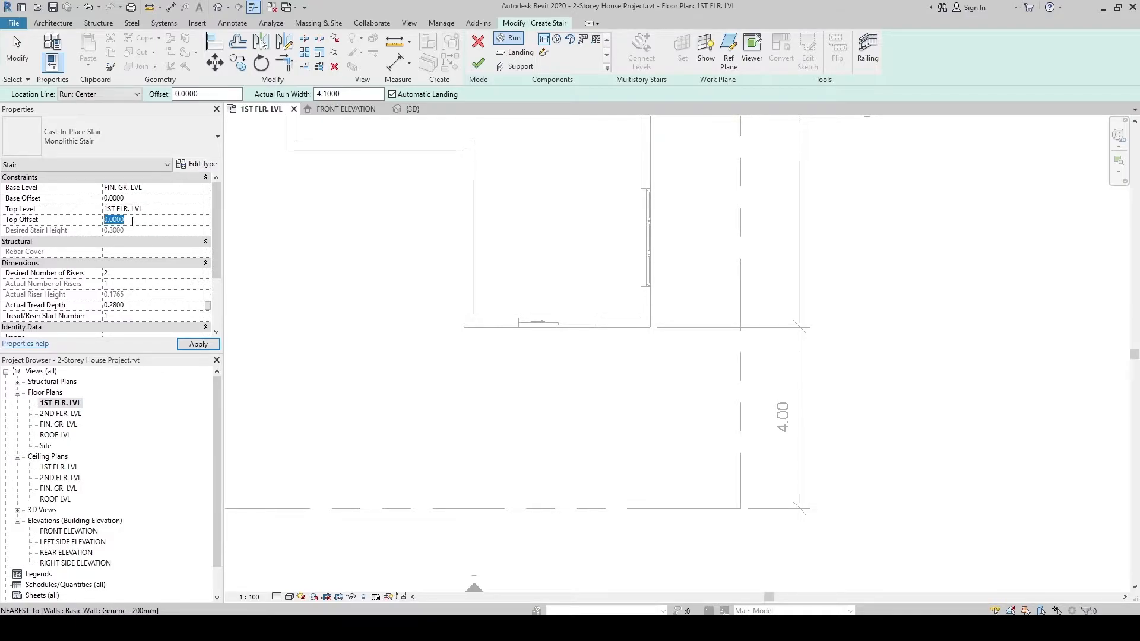
text(-0.0250)
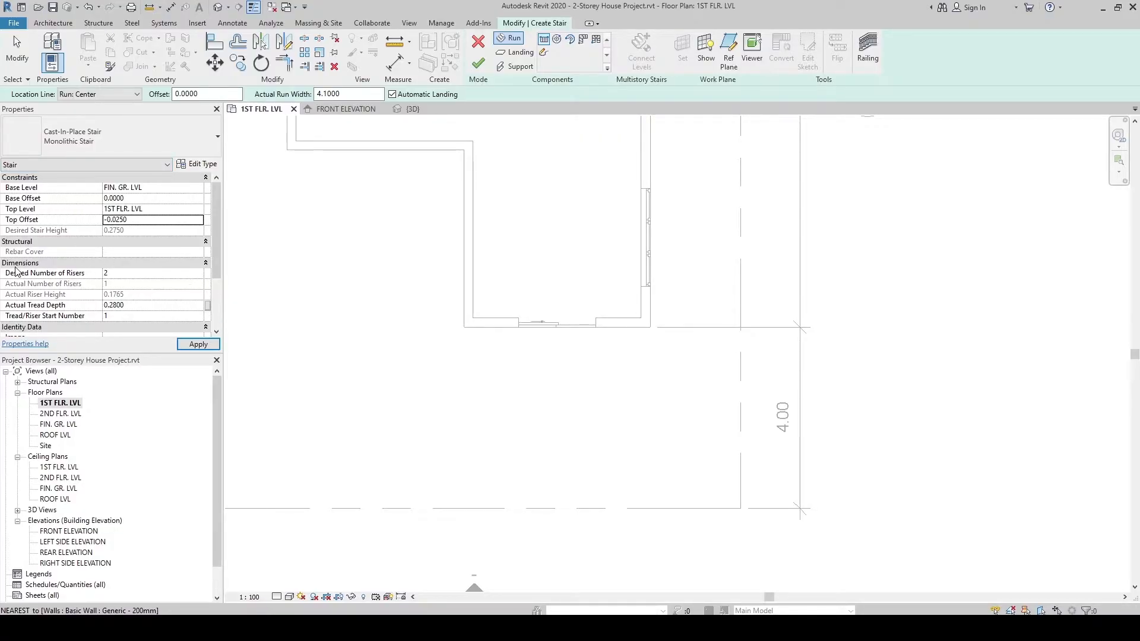
click(153, 219)
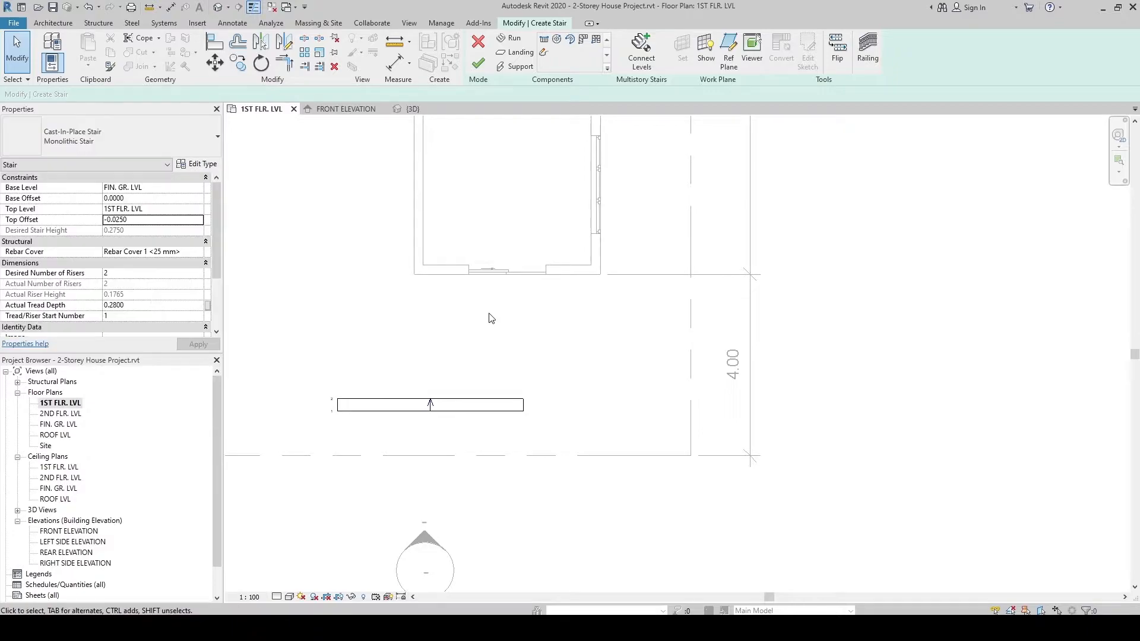
mouse_move(515, 51)
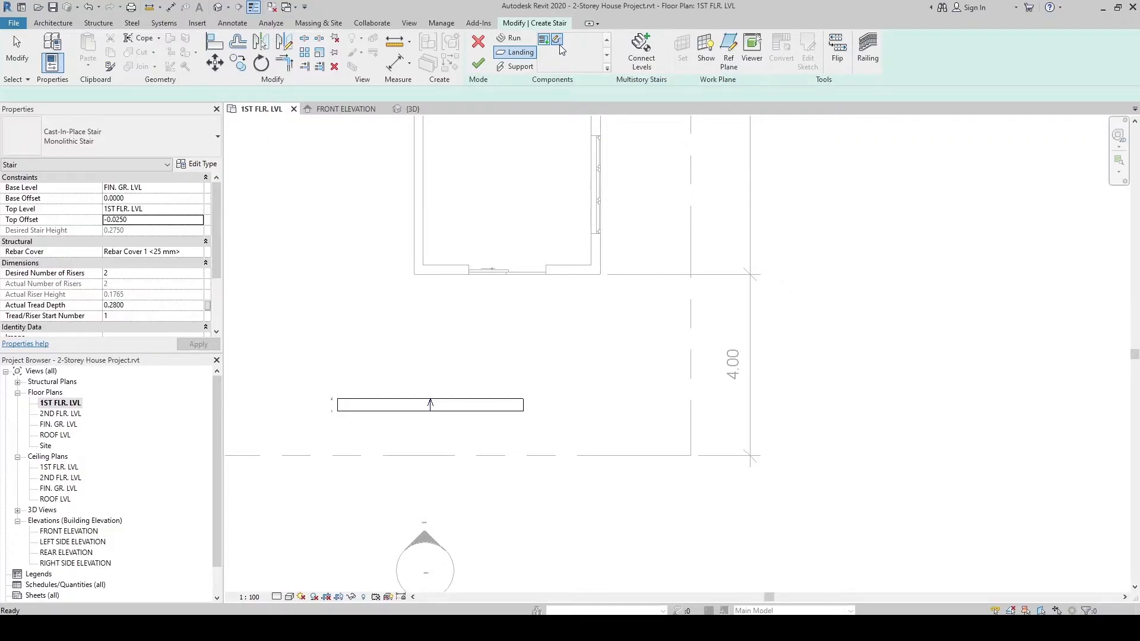
Step: Sketch a rectangular landing against the front wall above the run and finish the sketch
click(519, 51)
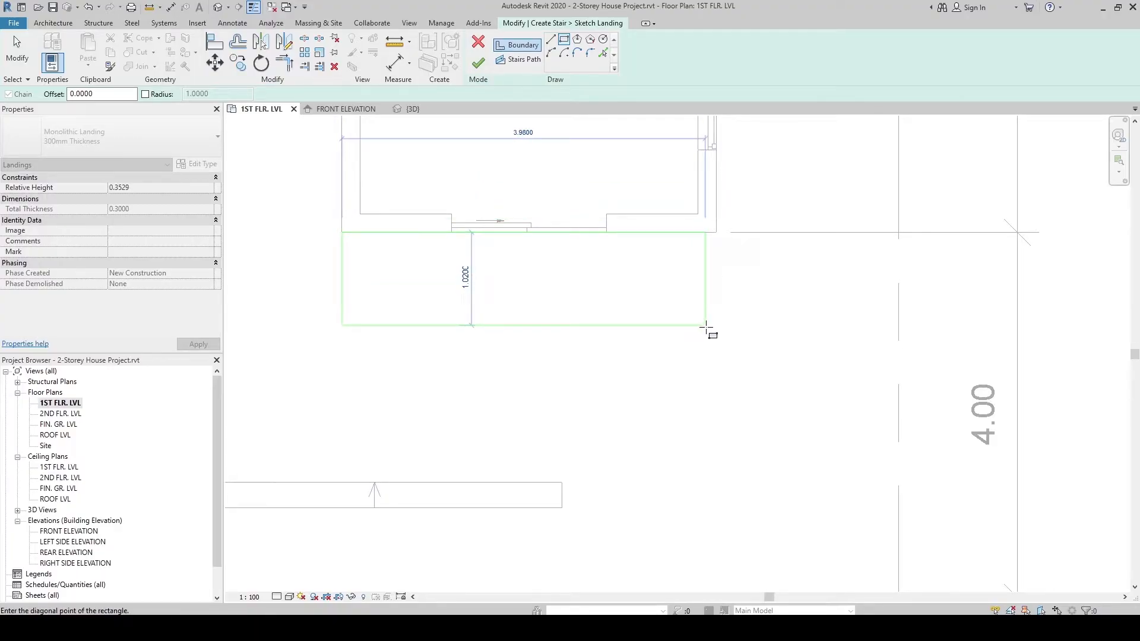
mouse_move(714, 332)
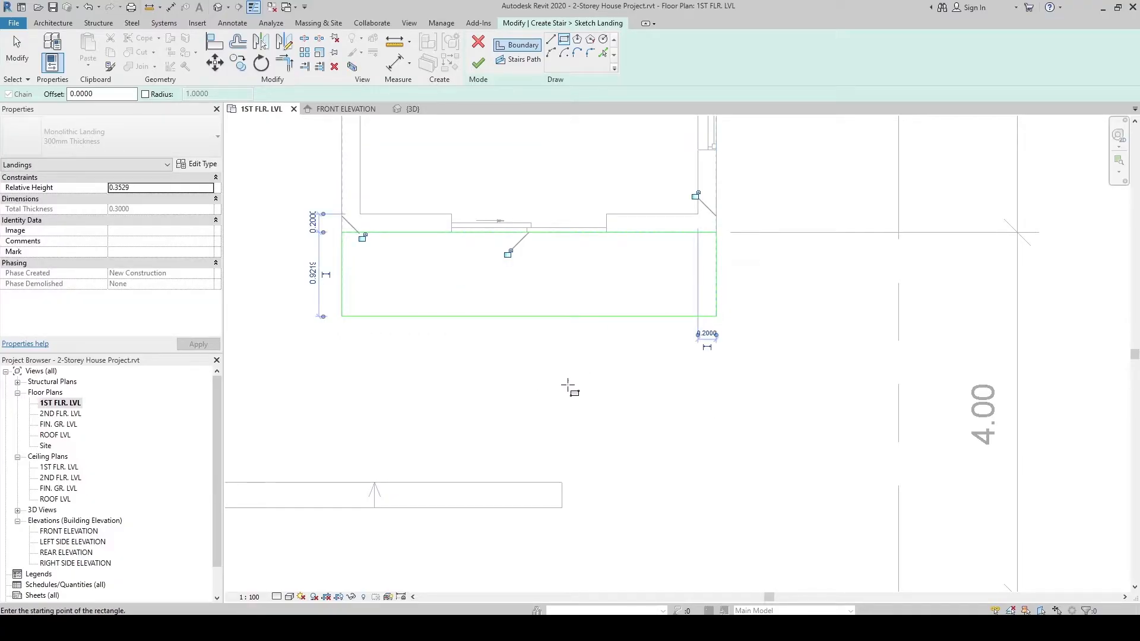
mouse_move(523, 352)
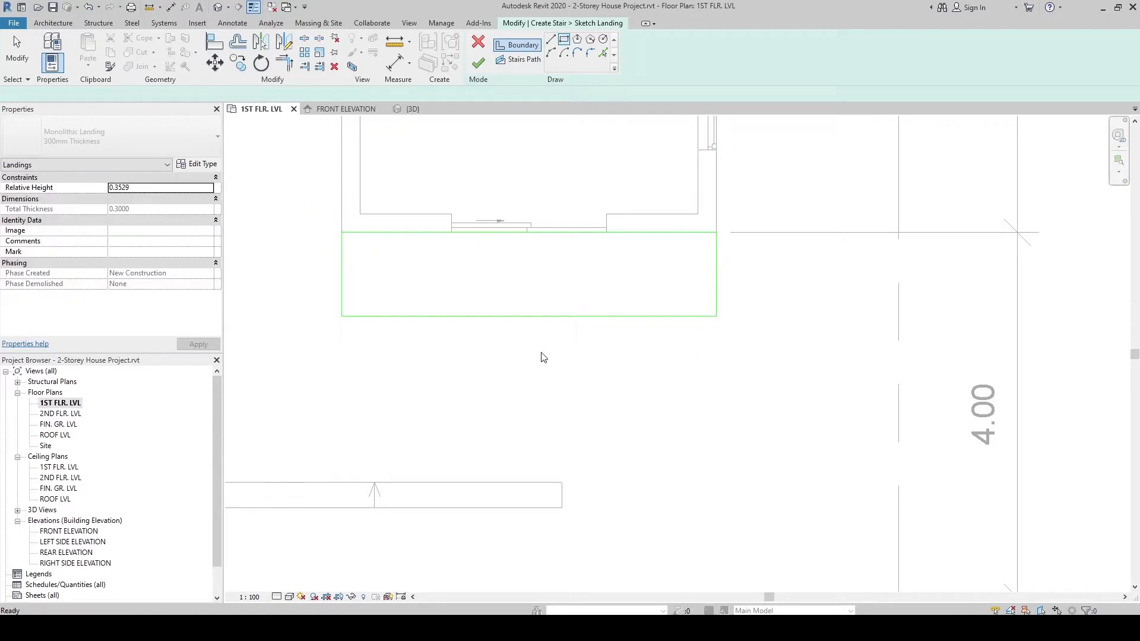
click(530, 316)
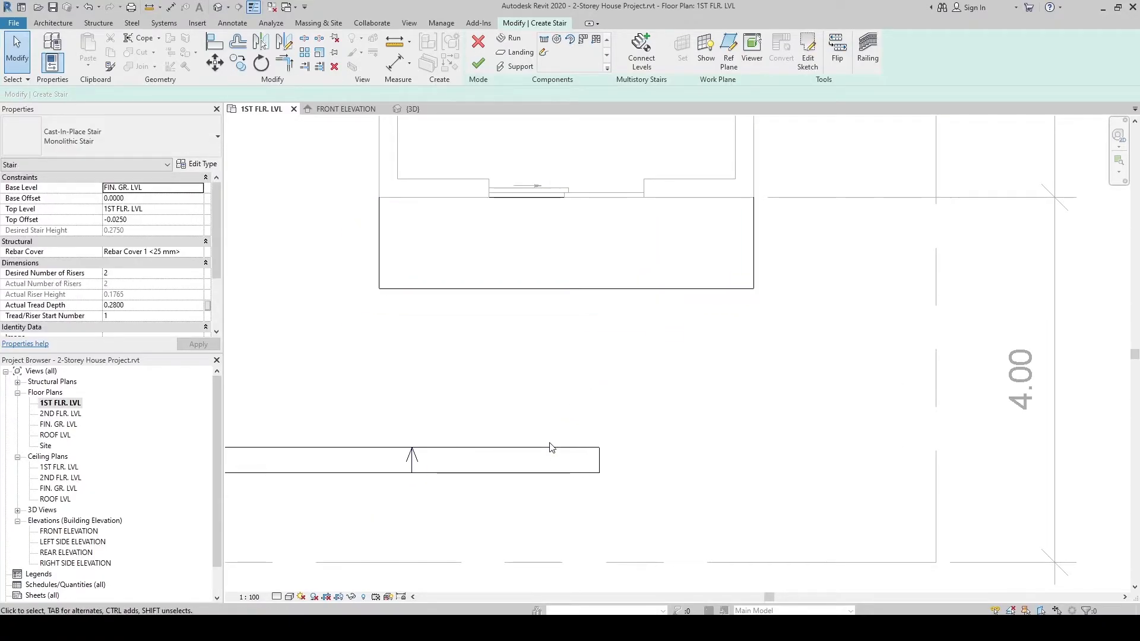
Step: Move the stair run to snap onto the landing's corner so the entrance stair is joined
click(410, 459)
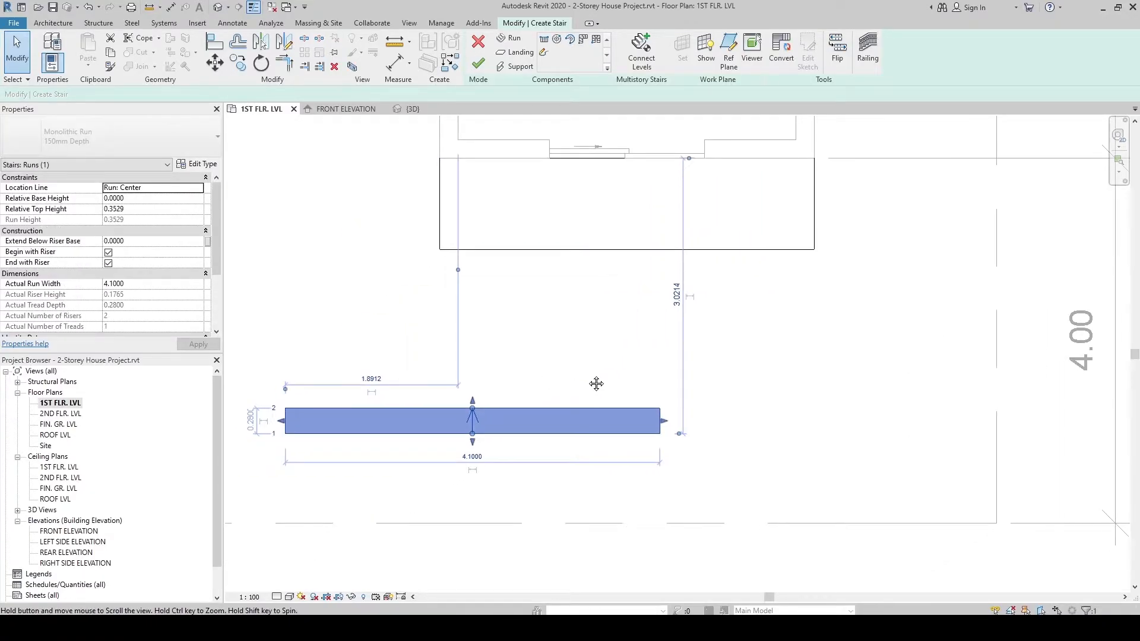
mouse_move(590, 380)
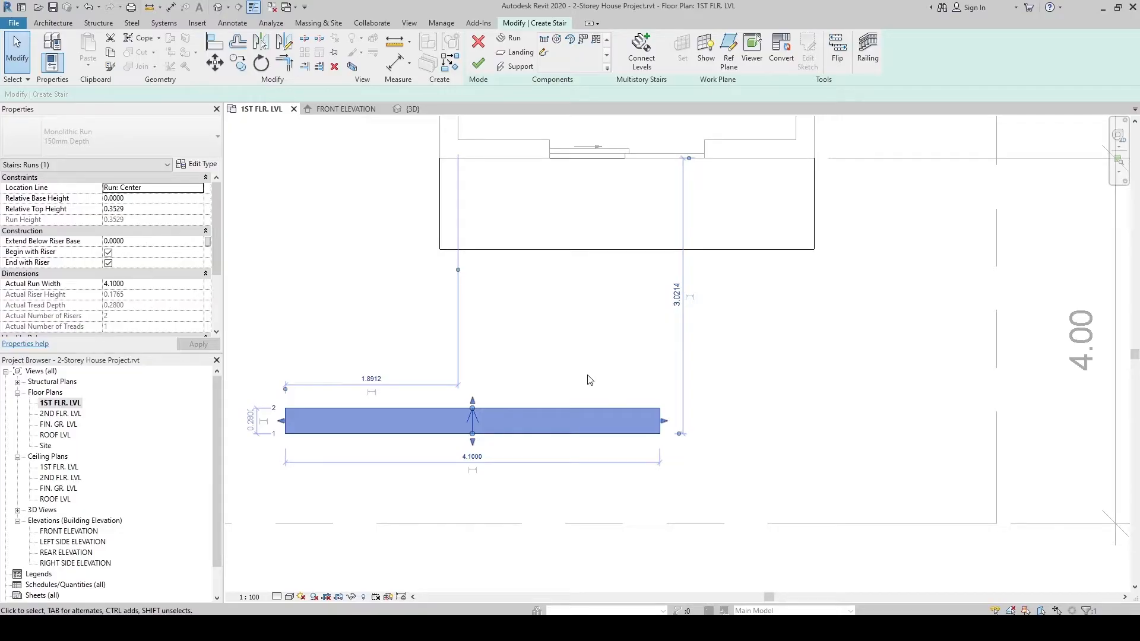
mouse_move(215, 62)
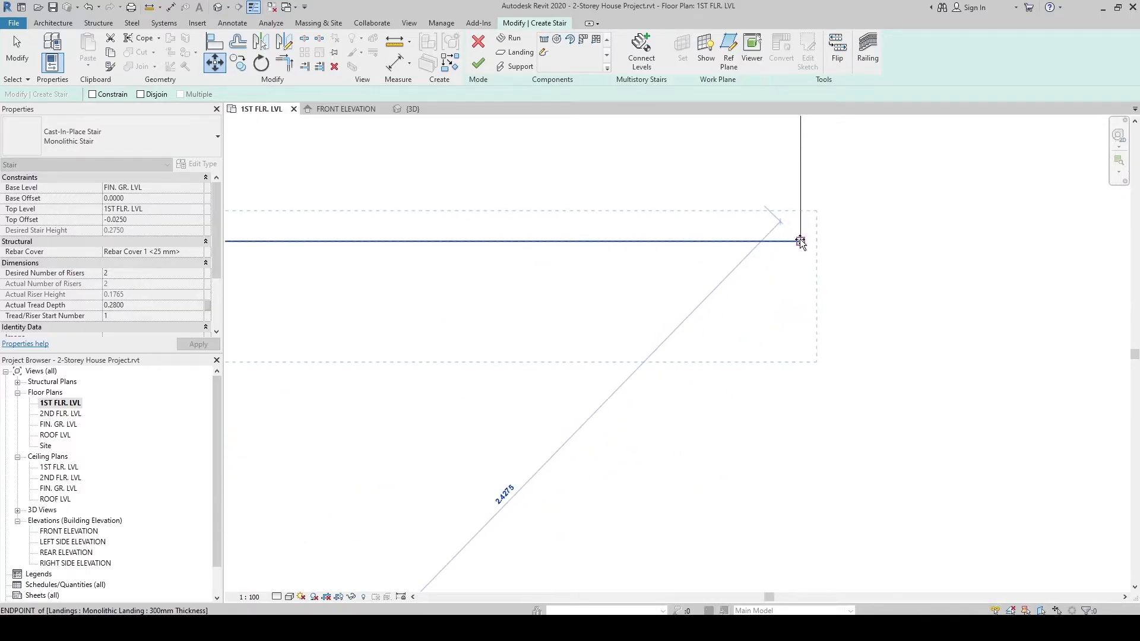
click(799, 241)
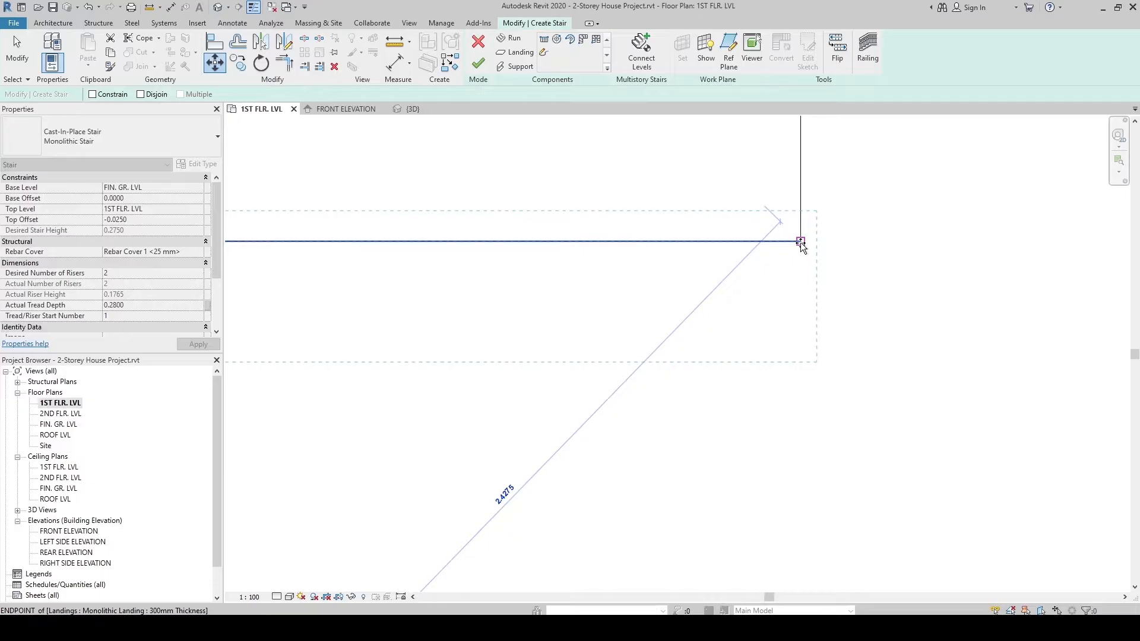
click(799, 241)
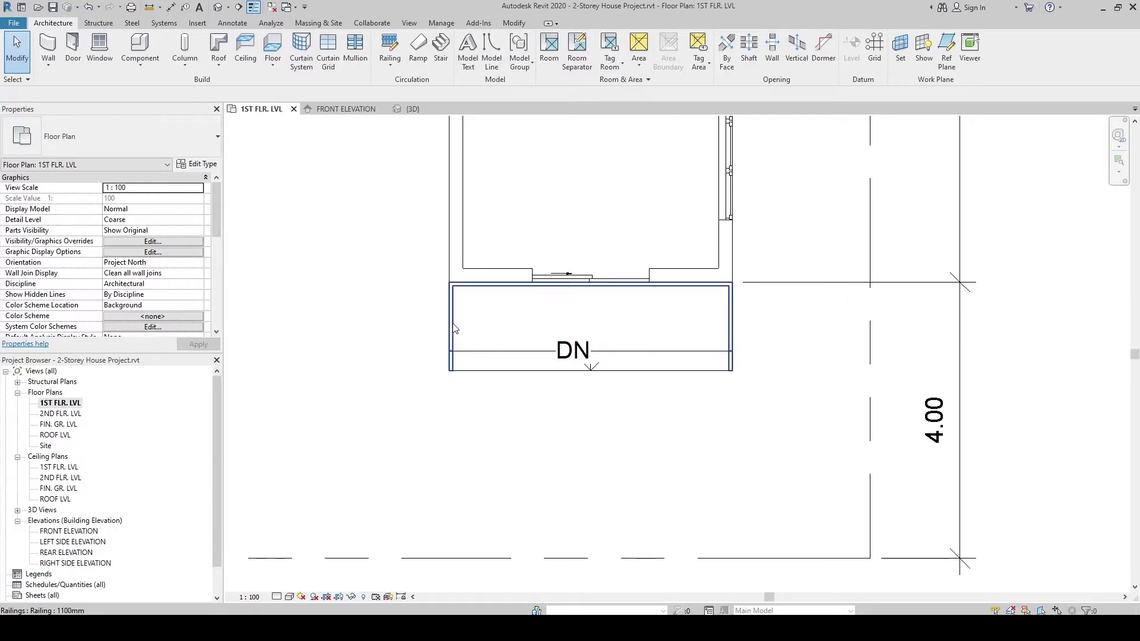
click(414, 108)
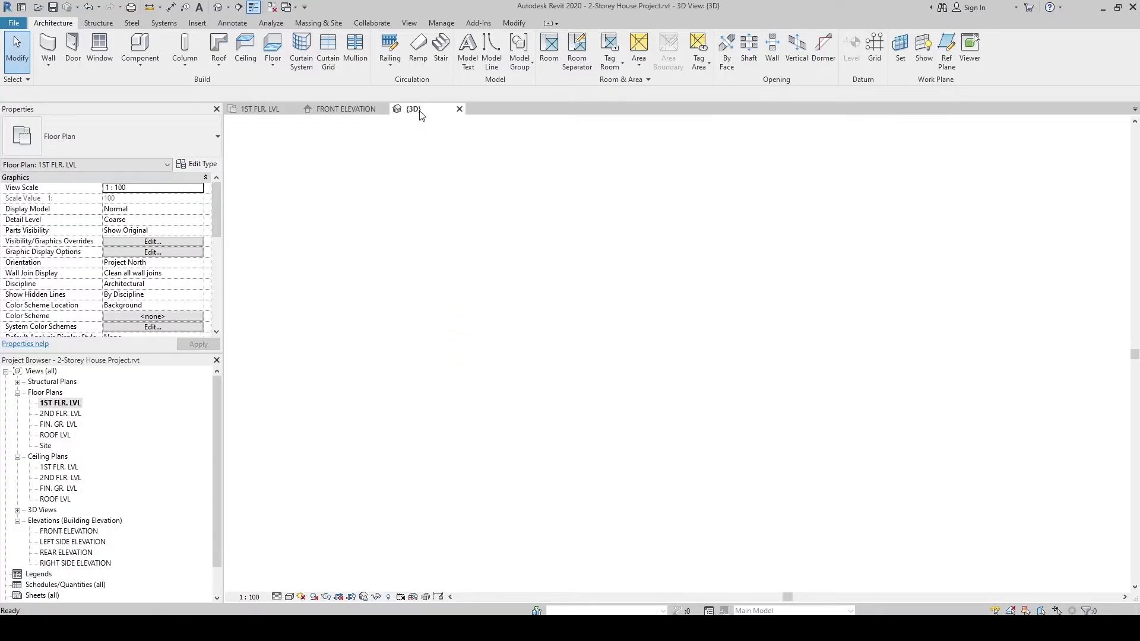
click(487, 469)
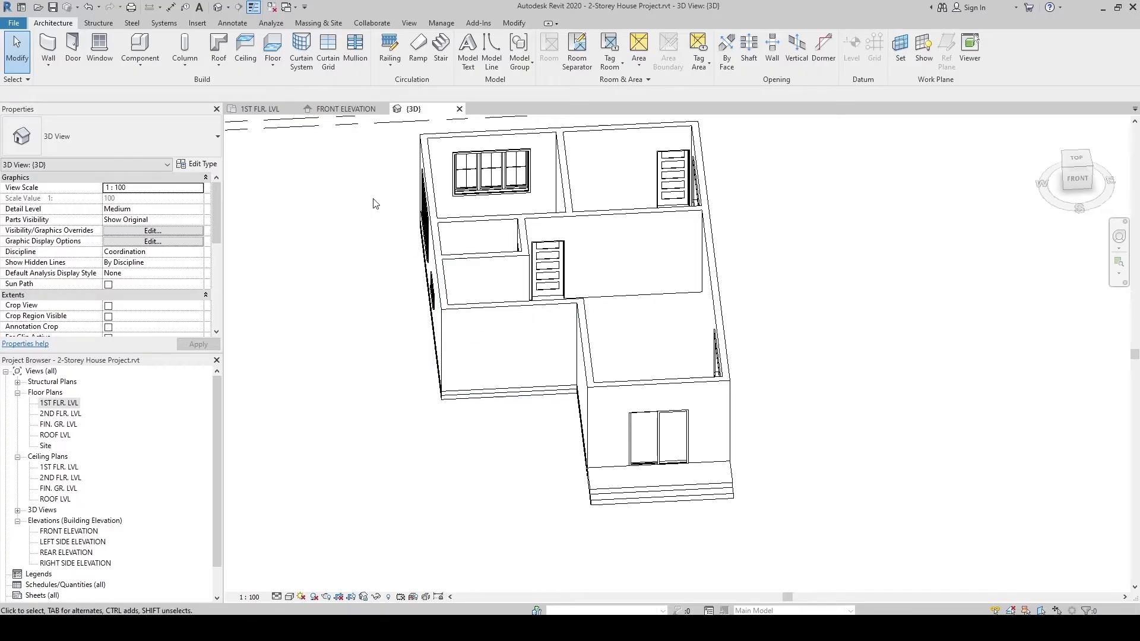
click(260, 108)
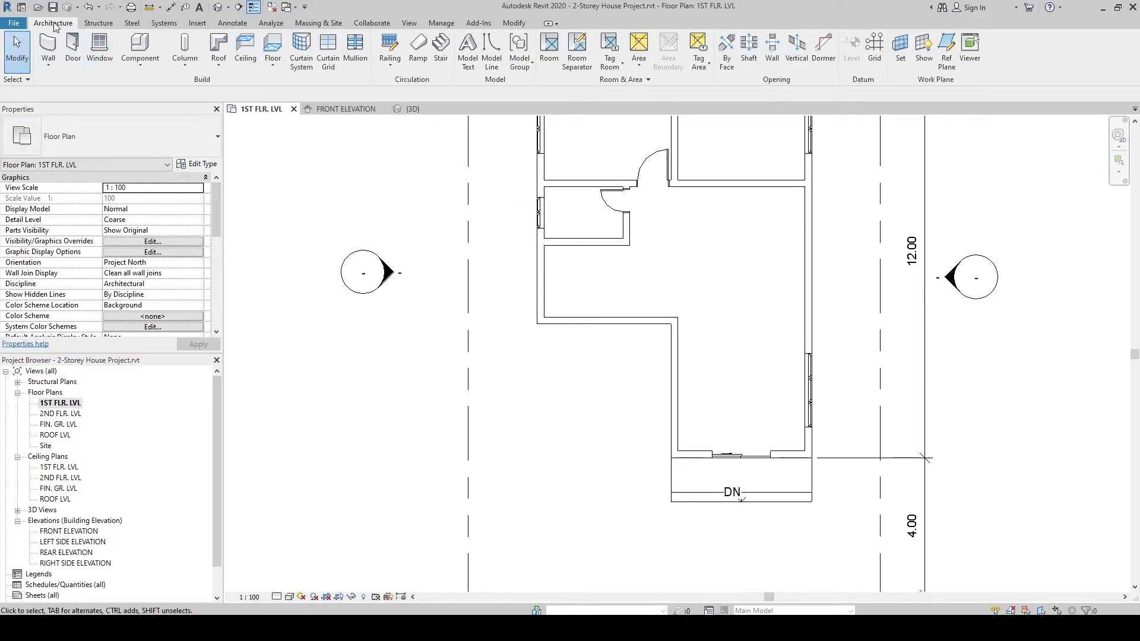
Step: Start a new monolithic interior stair run and set its Actual Run Width to 1.0000
click(441, 52)
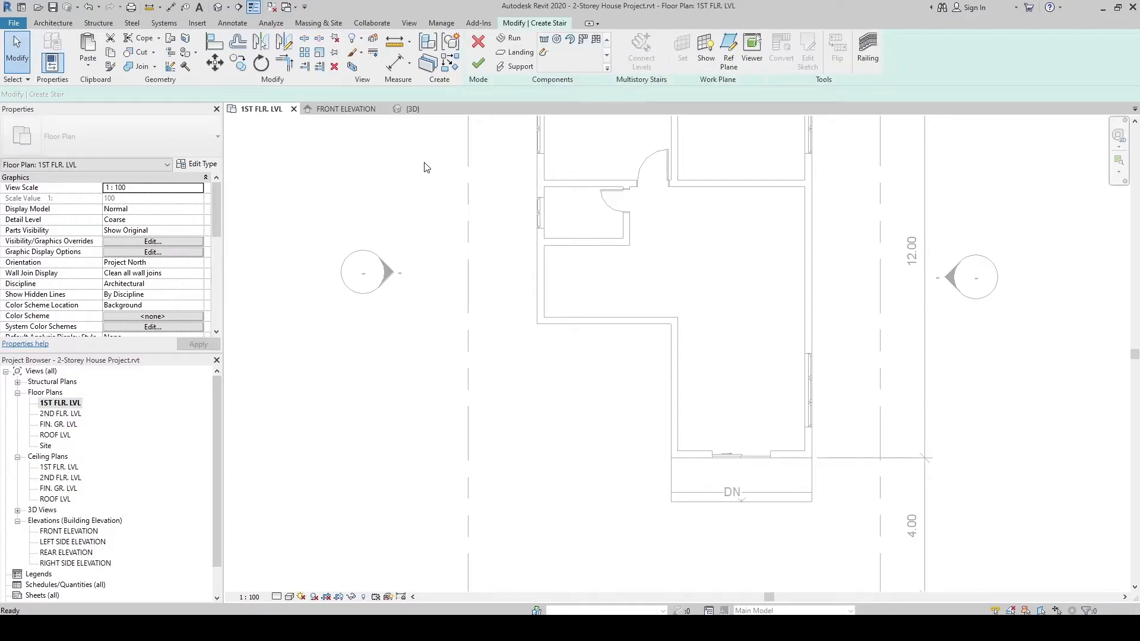
click(510, 38)
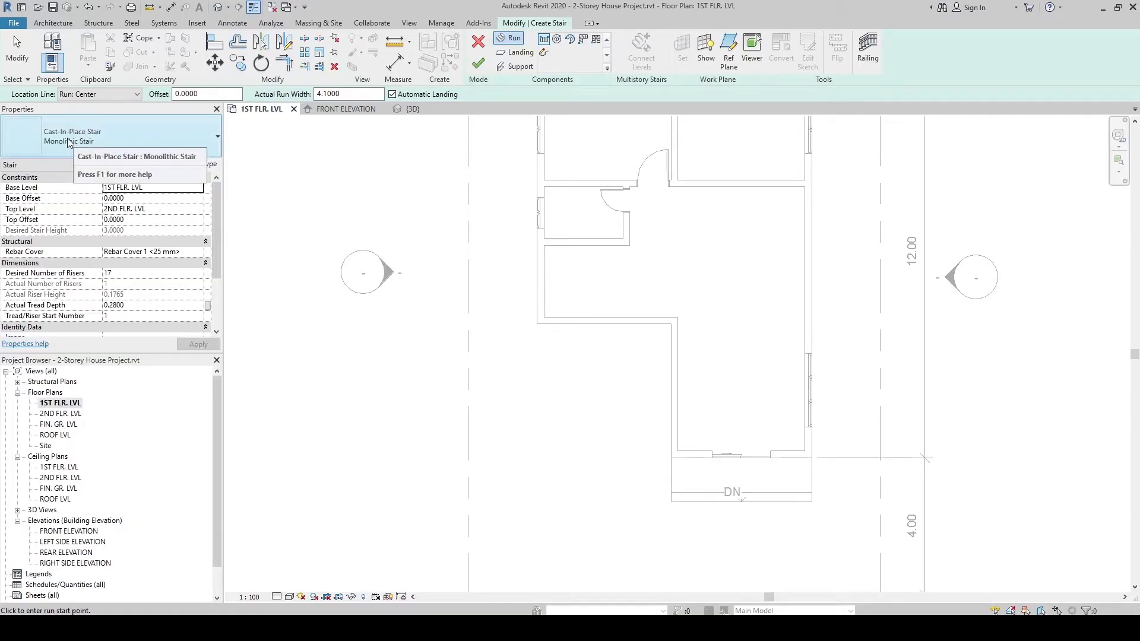
mouse_move(69, 149)
text(1.0000)
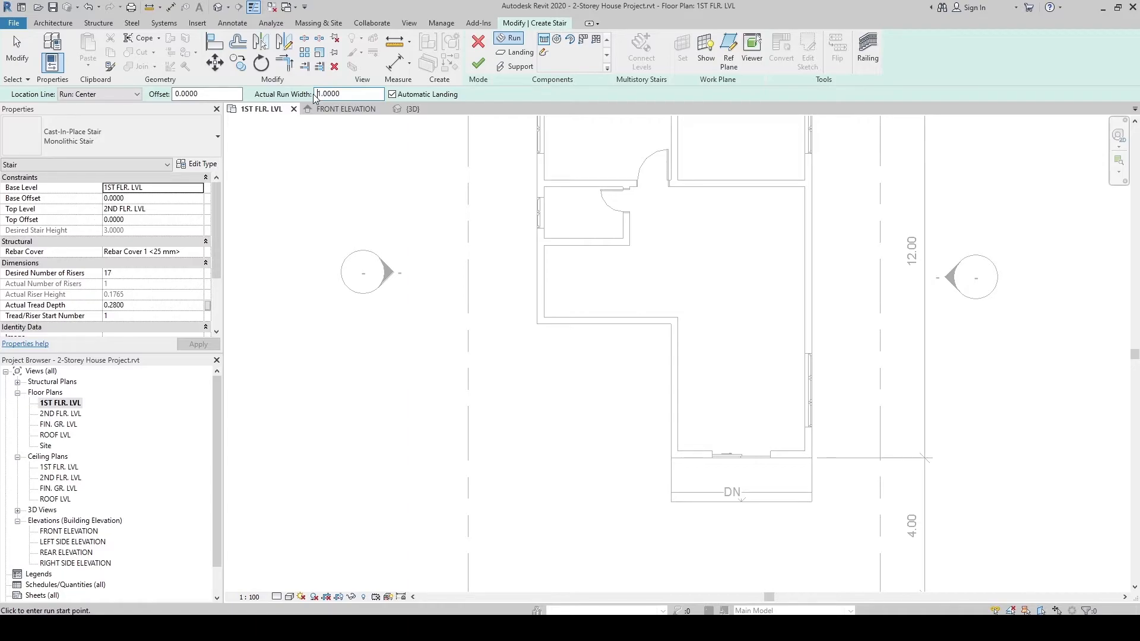
click(348, 237)
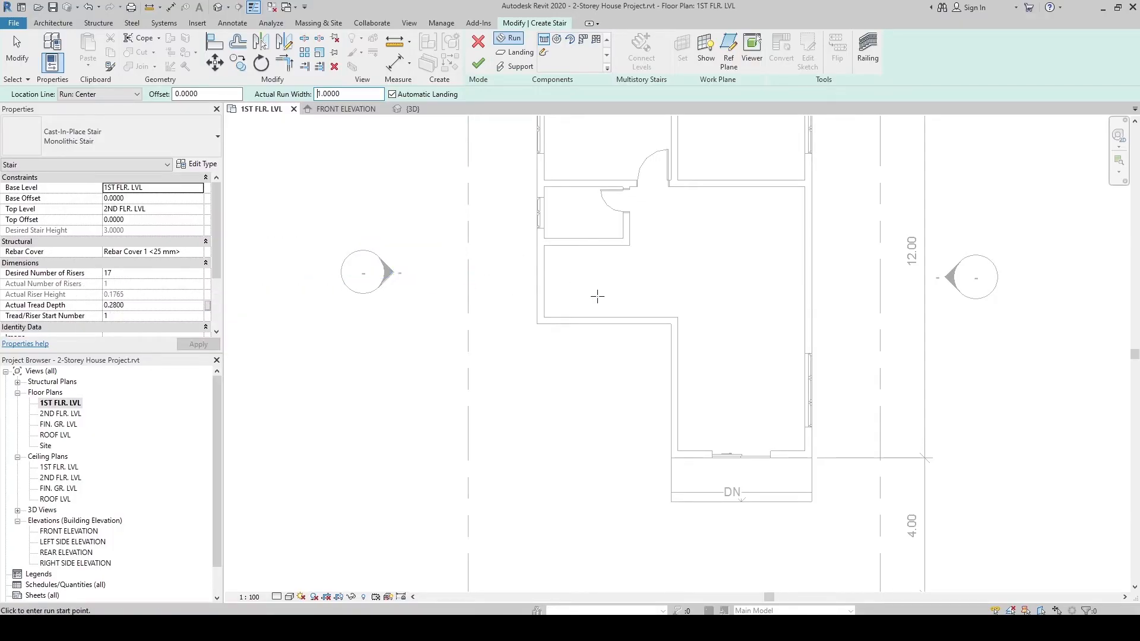
mouse_move(635, 302)
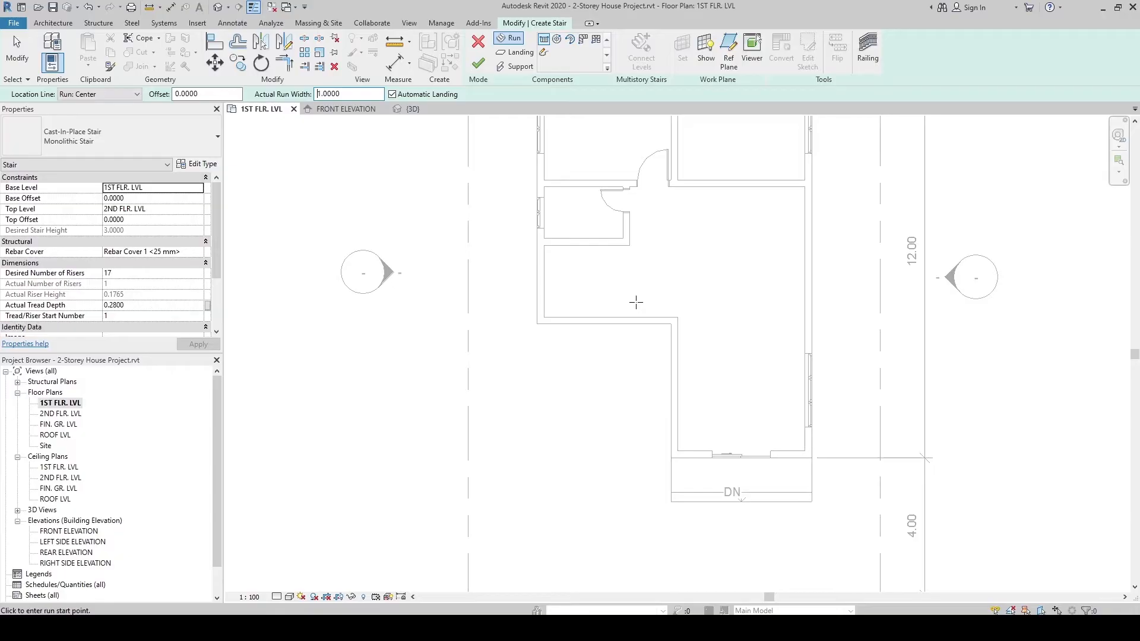
mouse_move(587, 302)
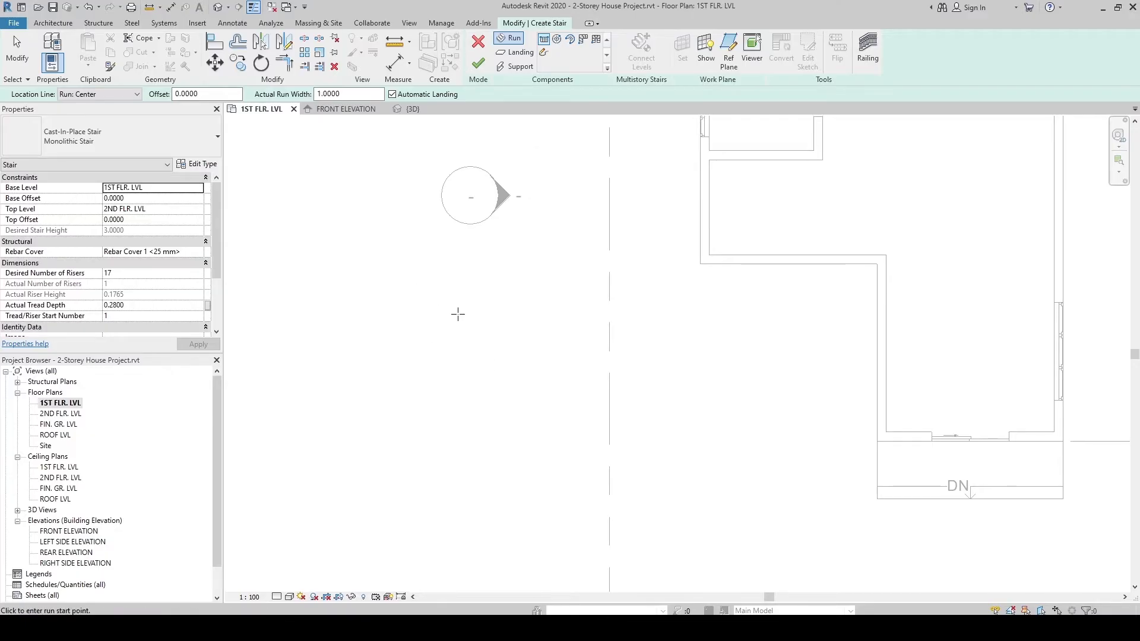
mouse_move(734, 203)
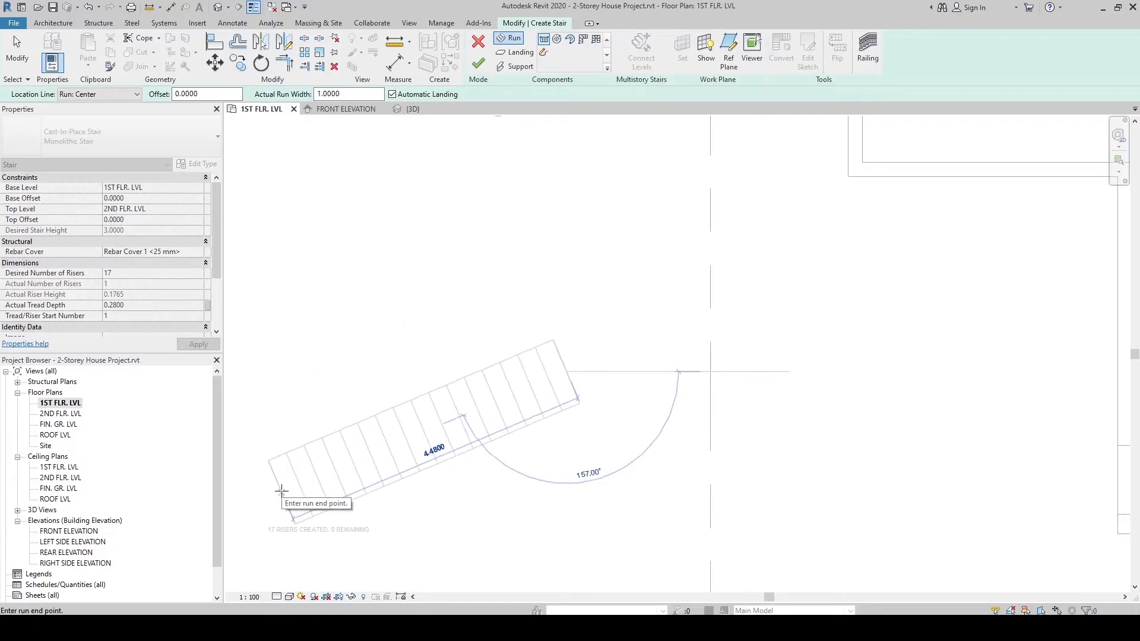
mouse_move(283, 429)
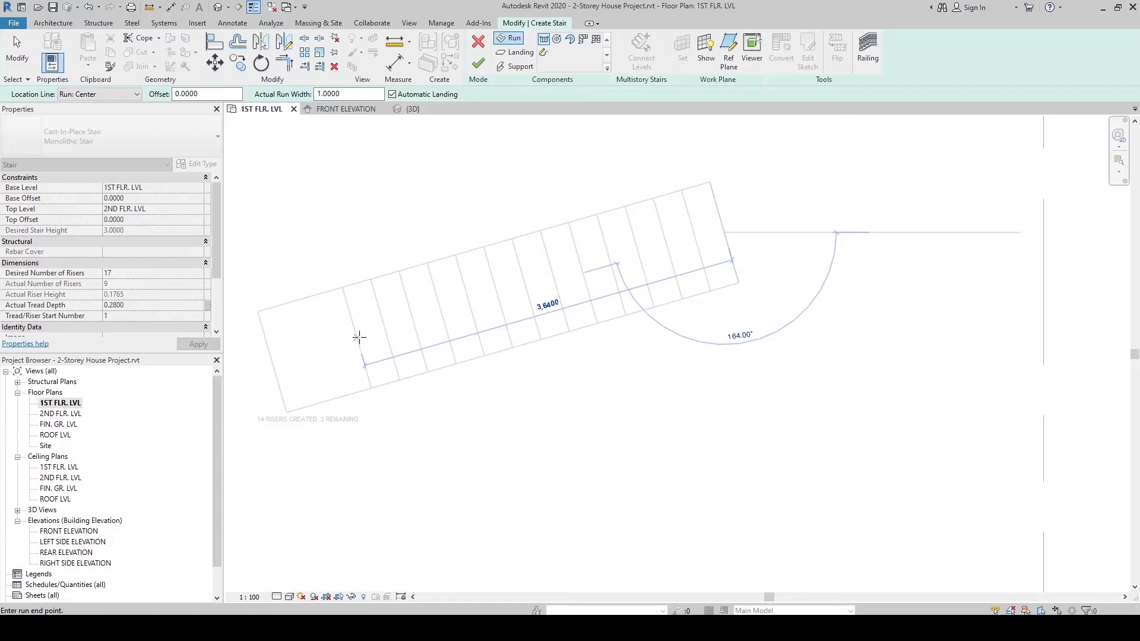
mouse_move(399, 319)
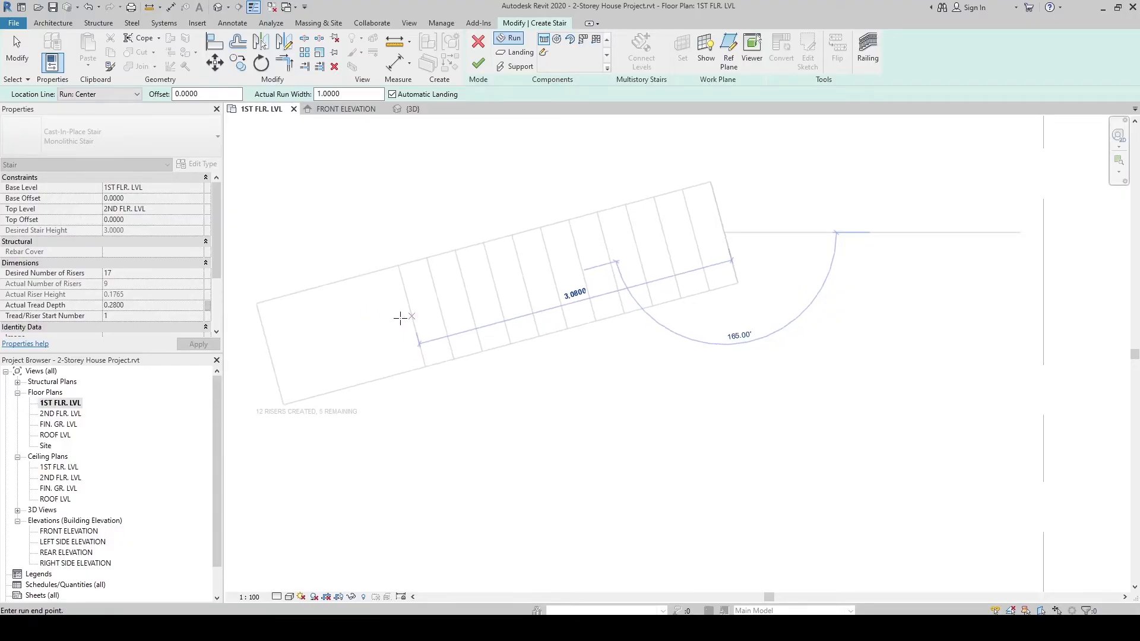
Step: Sketch the first straight run of 9 risers, 1.0 wide, for the interior stair
click(552, 236)
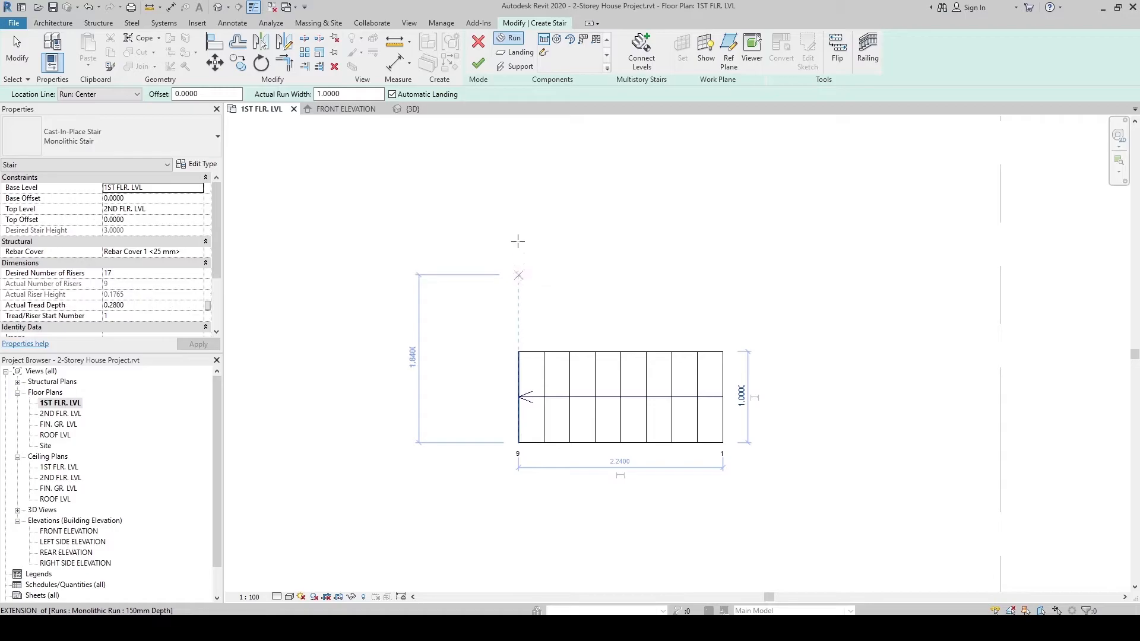
mouse_move(517, 276)
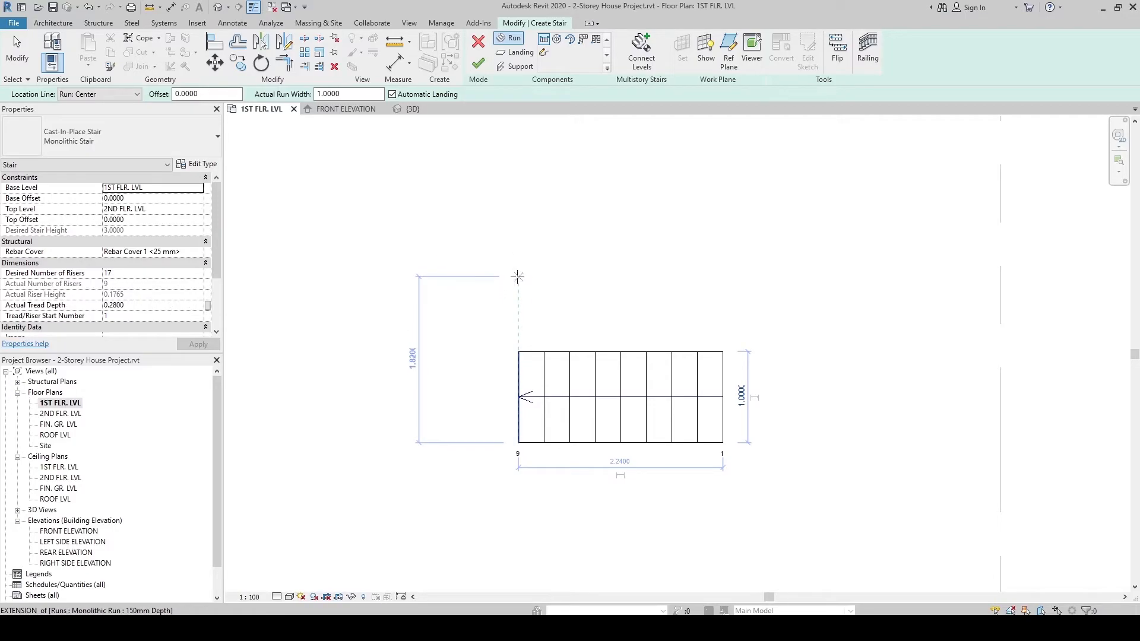
mouse_move(516, 278)
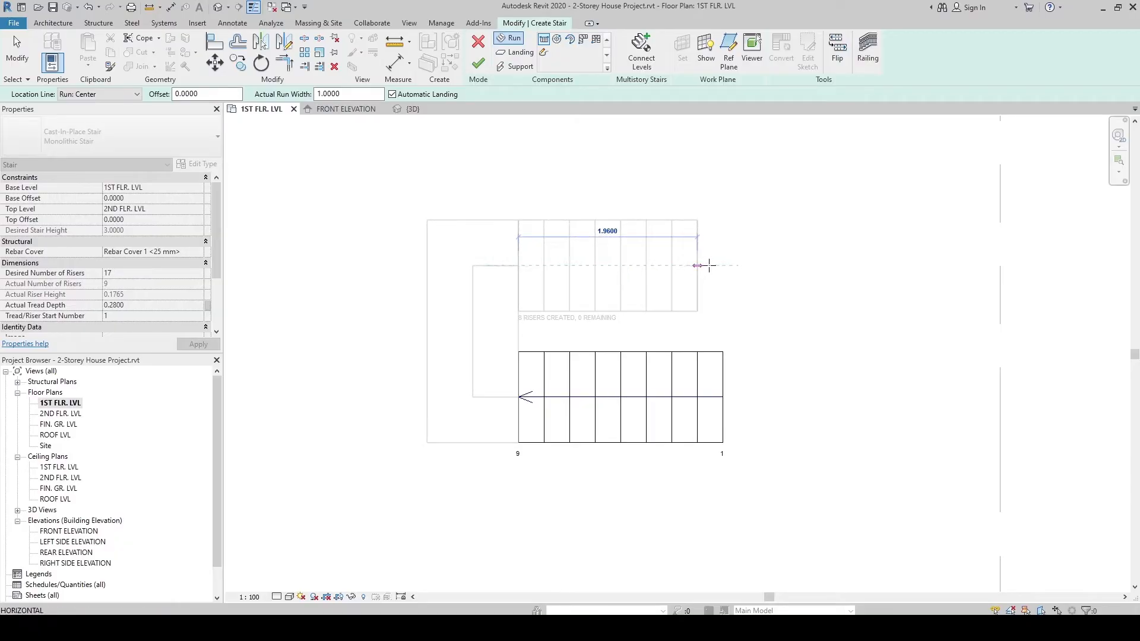
mouse_move(723, 264)
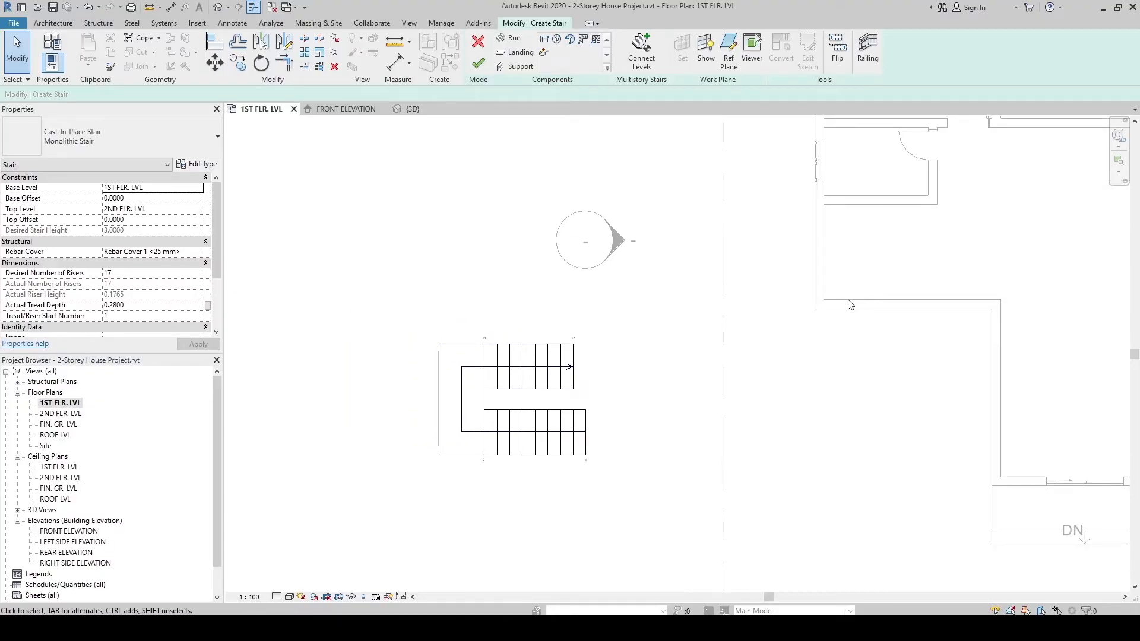
mouse_move(875, 211)
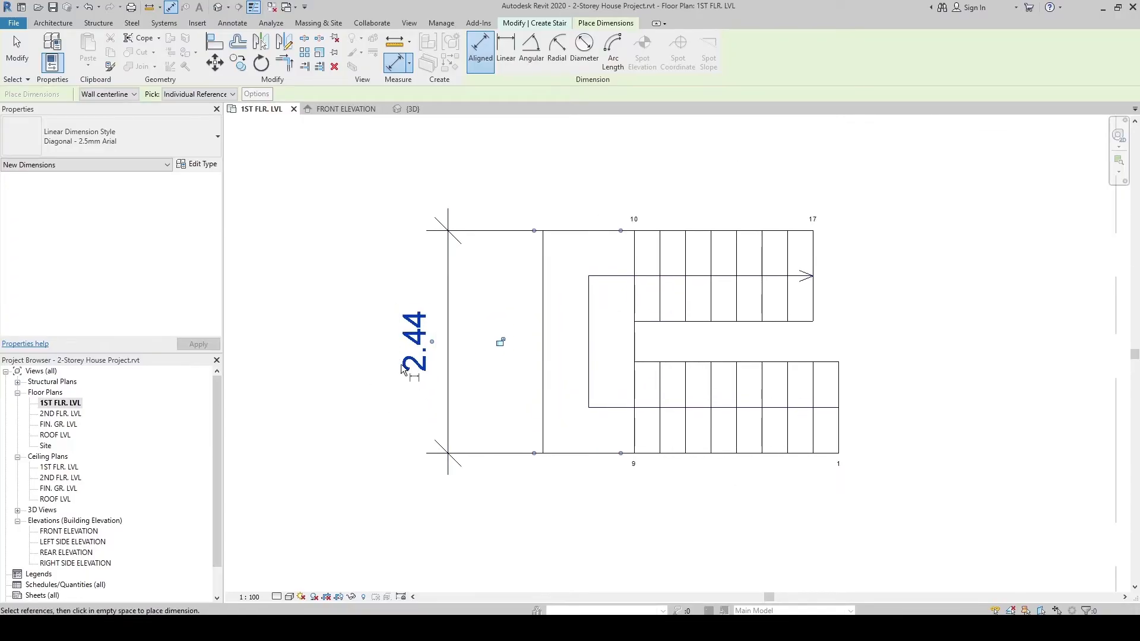
mouse_move(369, 376)
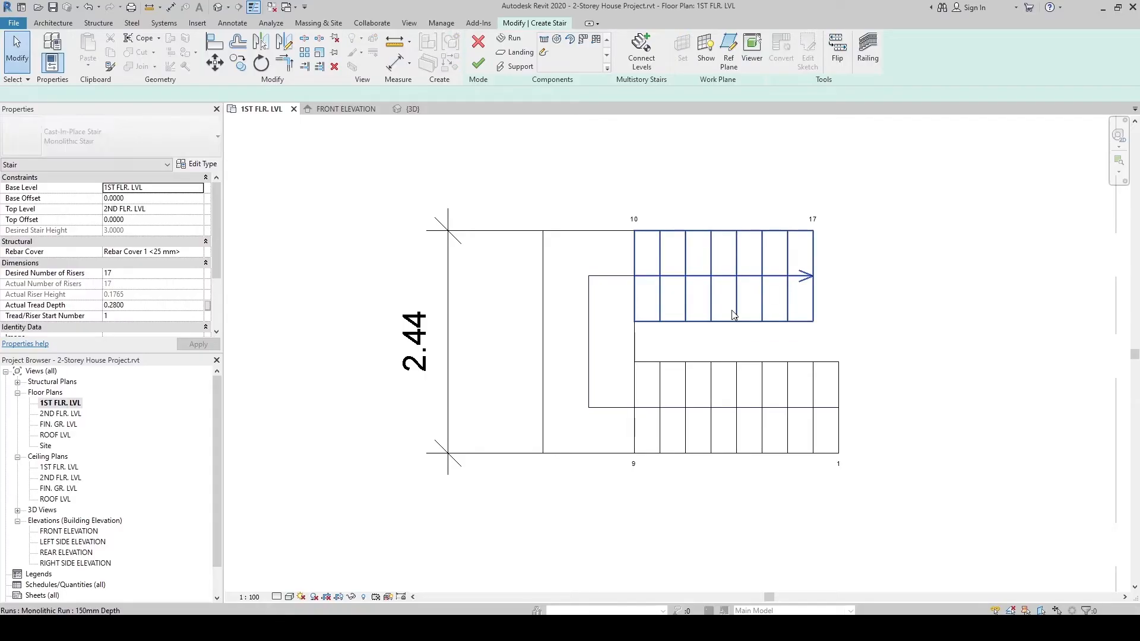
Step: Select the upper 8-riser run and set the temporary dimension so the stair is 2.10 wide
click(723, 277)
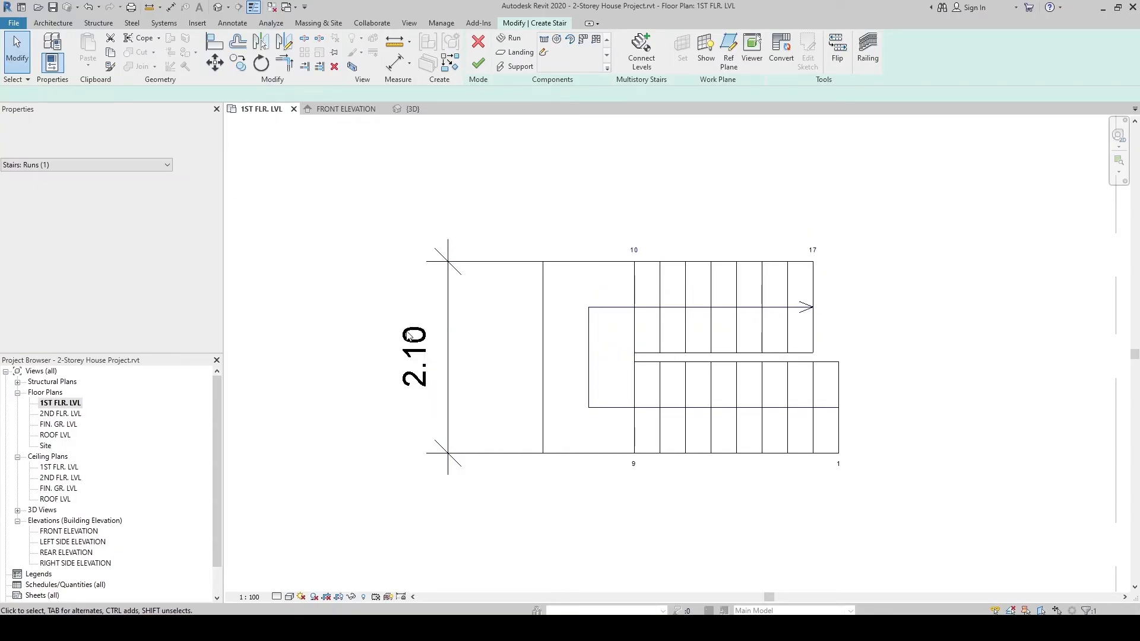
click(407, 352)
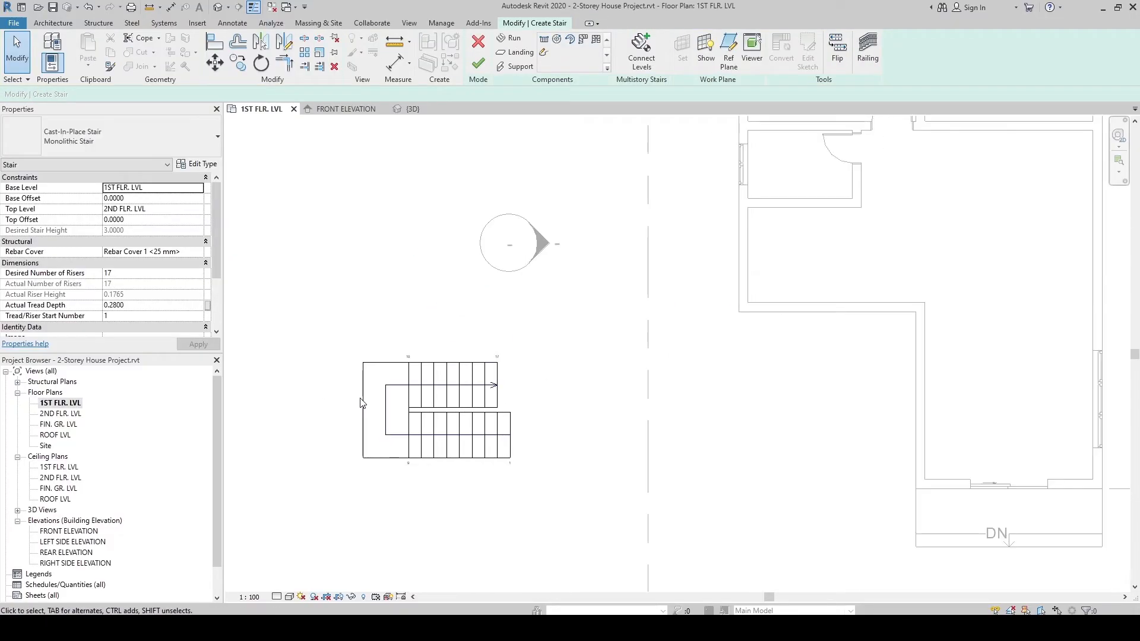
Step: Select the whole U-shaped stair and begin moving it from its outer corner toward the stairwell
click(384, 407)
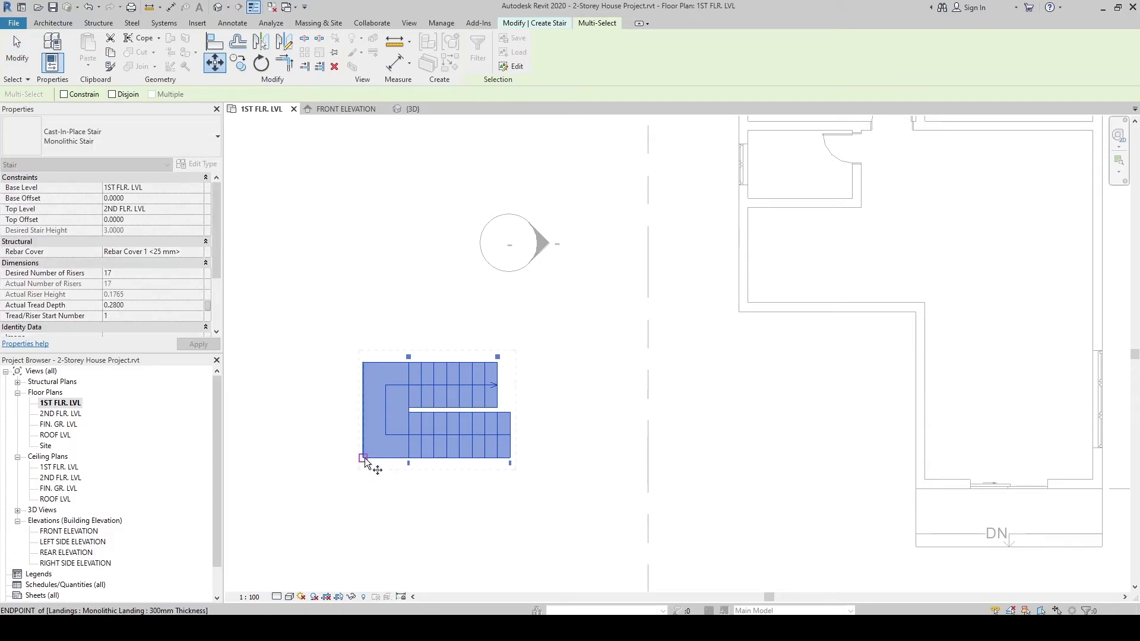
click(365, 458)
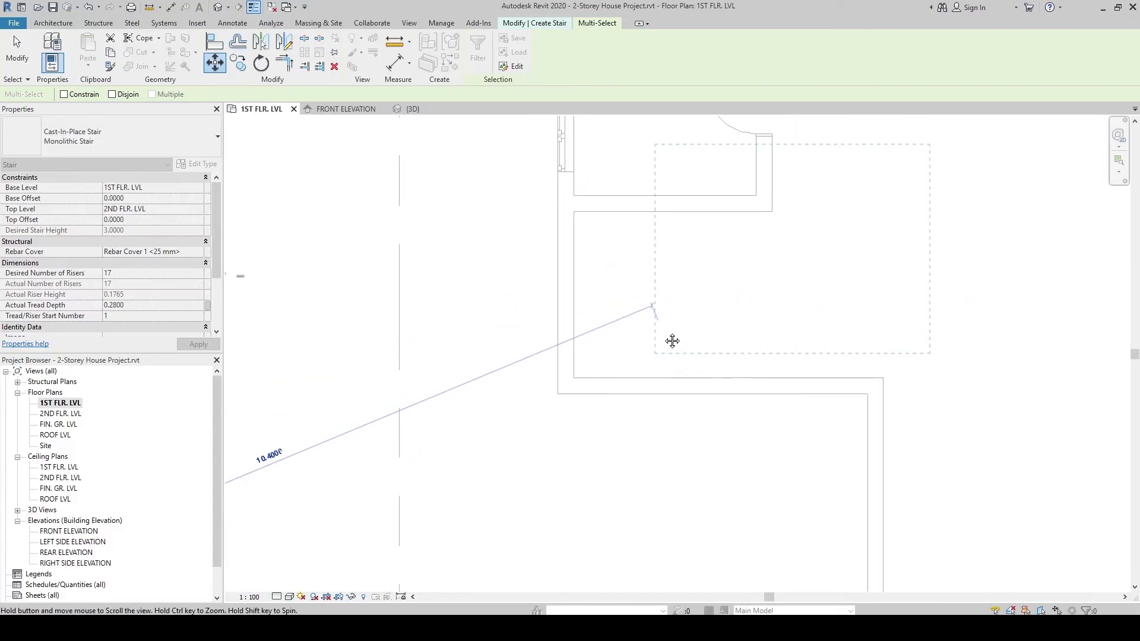
mouse_move(575, 378)
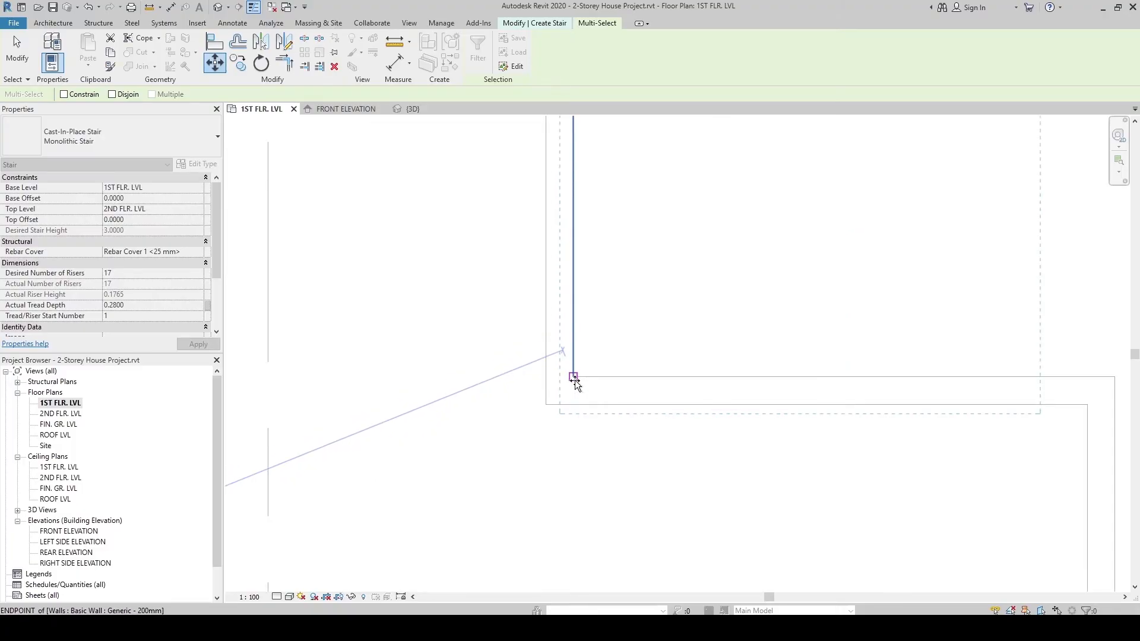
mouse_move(575, 380)
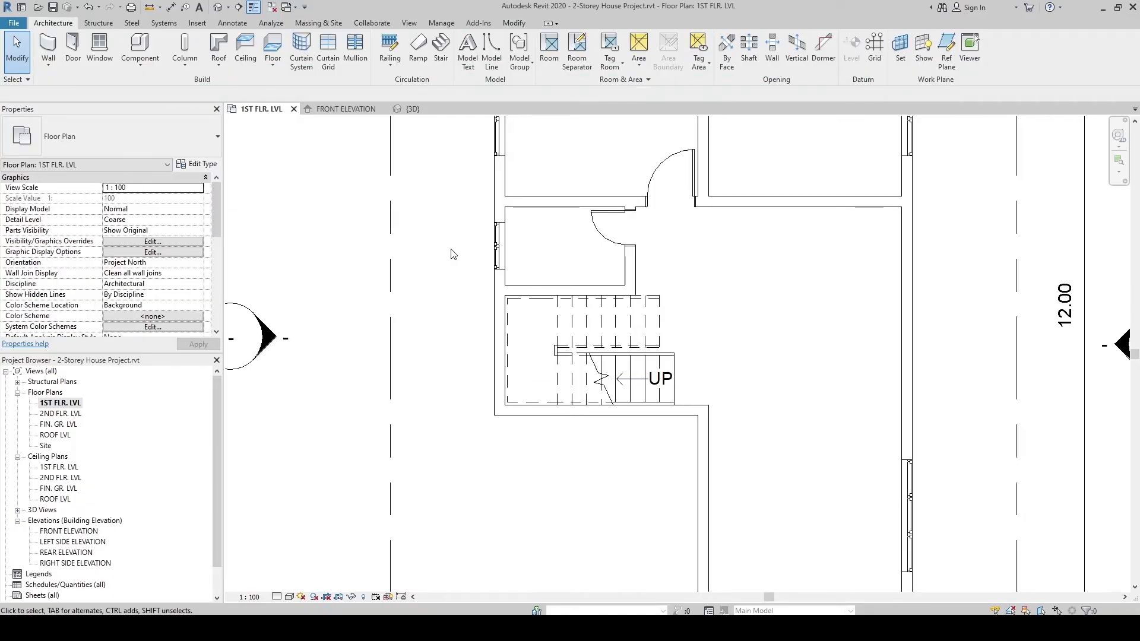
mouse_move(425, 117)
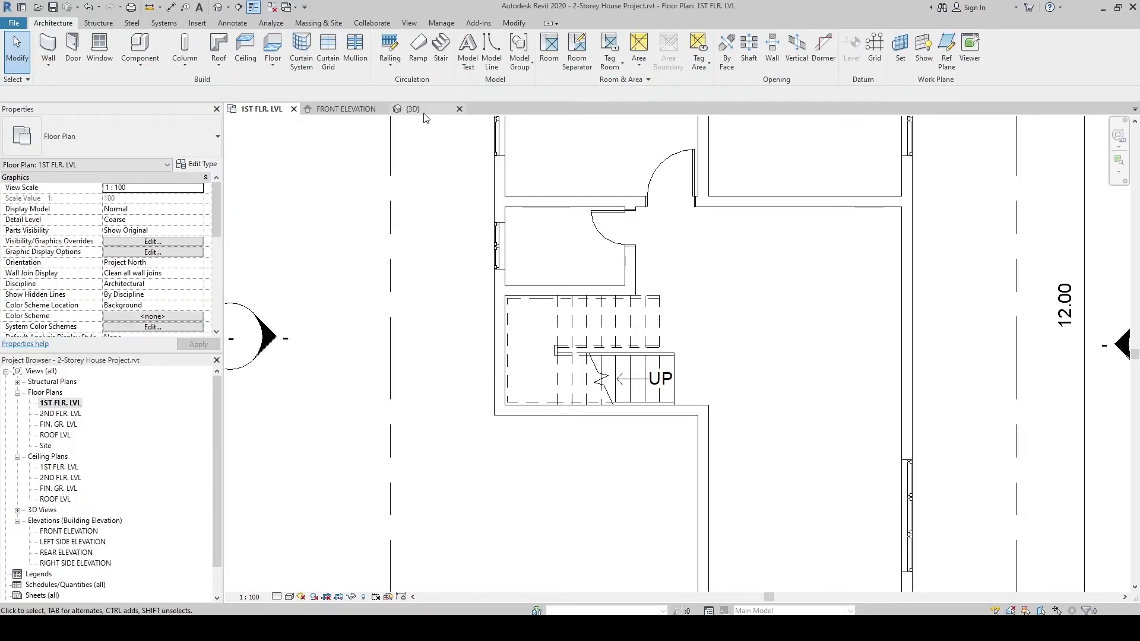
Step: Switch to the {3D} view showing the finished interior stair in the house
click(412, 108)
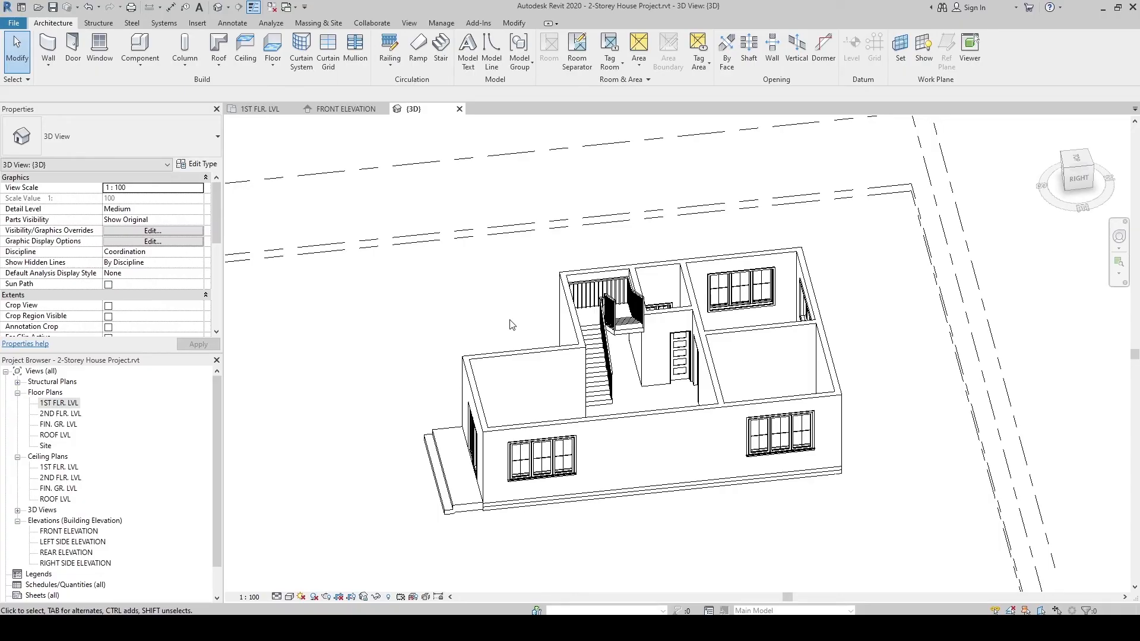
mouse_move(441, 348)
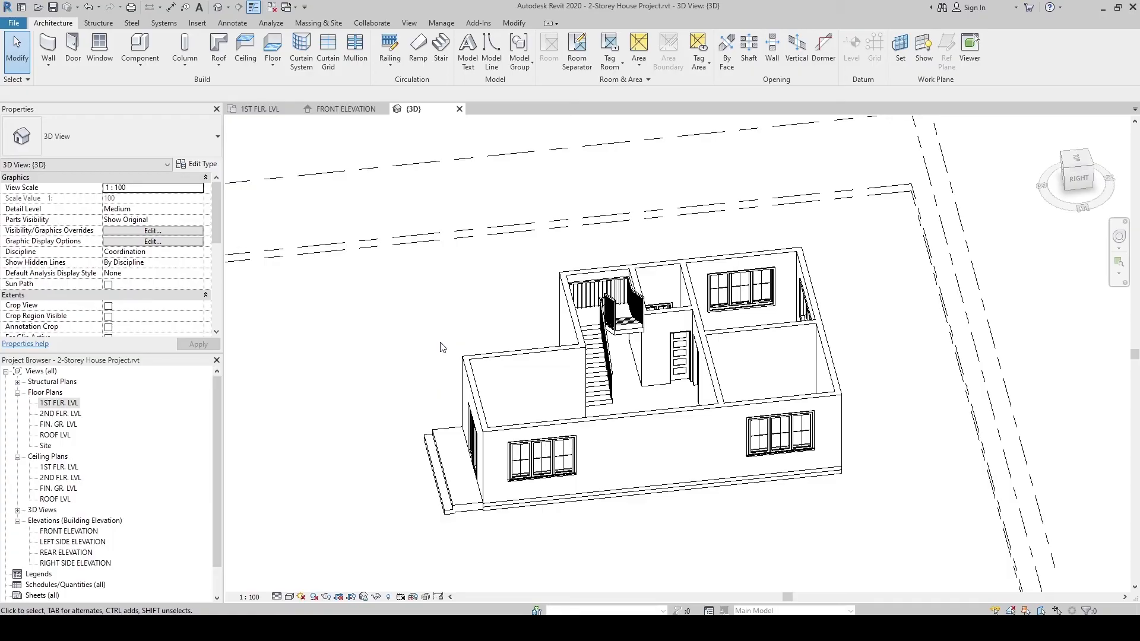
mouse_move(448, 321)
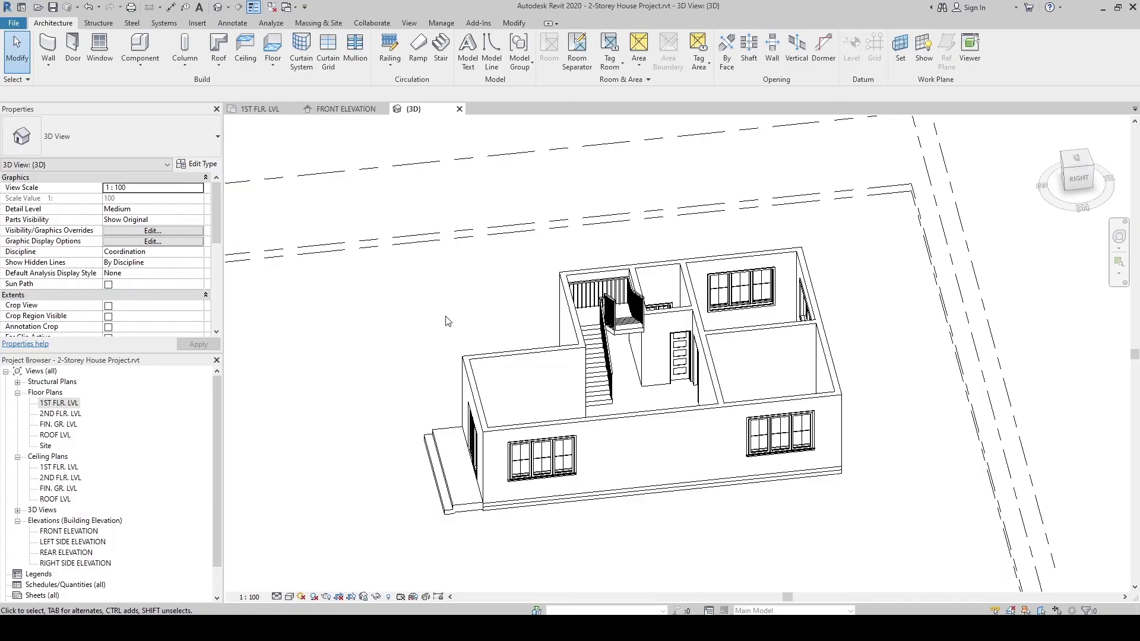
mouse_move(397, 396)
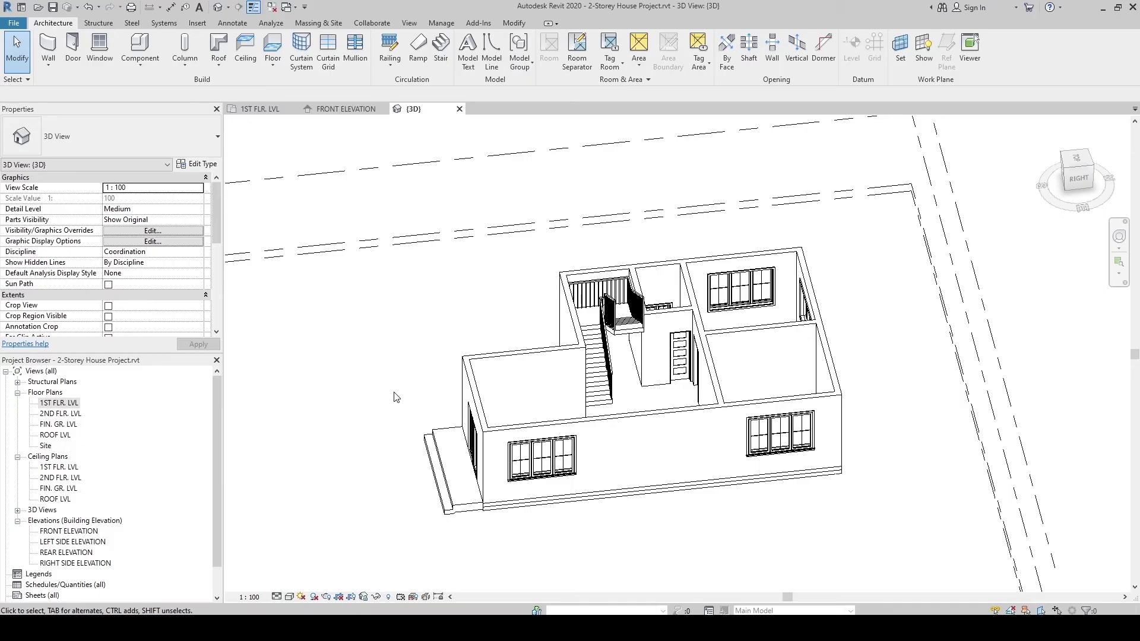
mouse_move(377, 364)
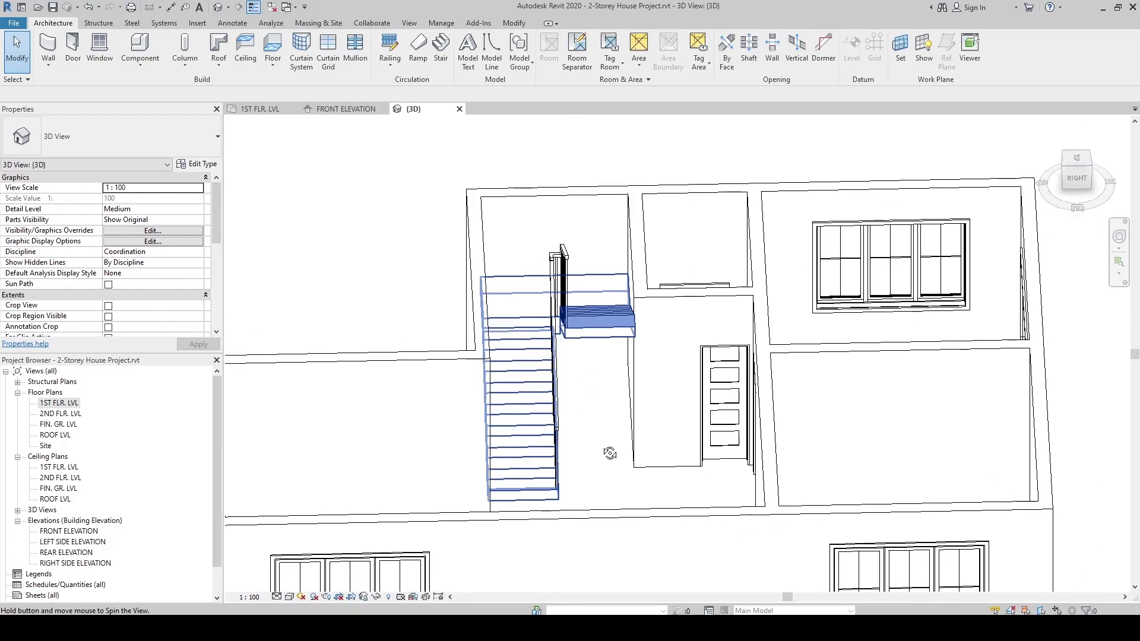
click(516, 400)
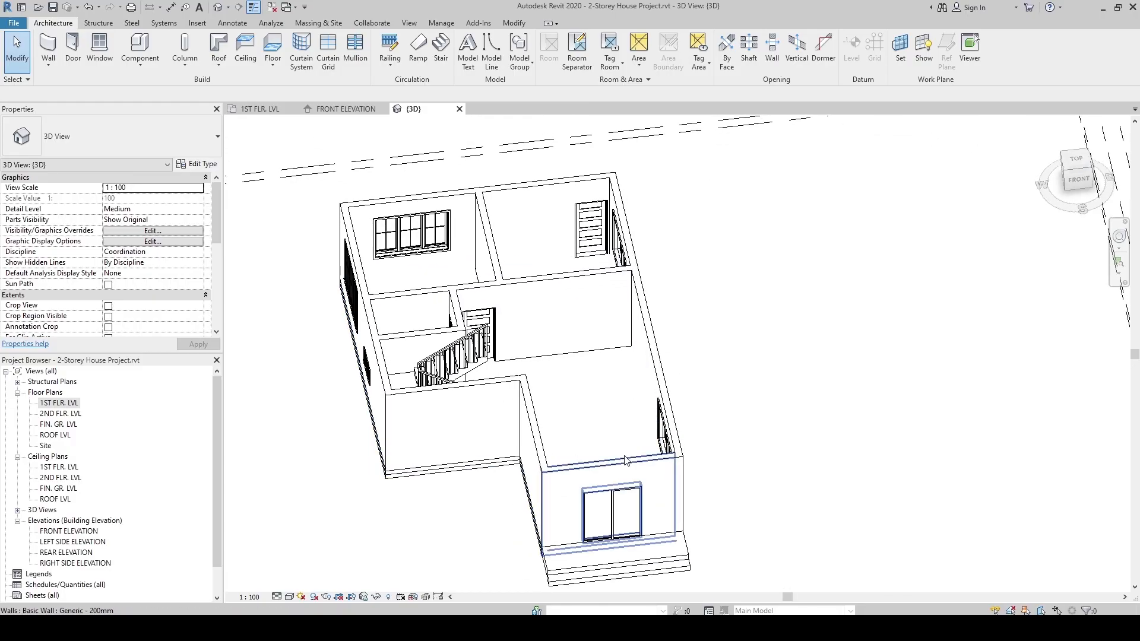
click(593, 226)
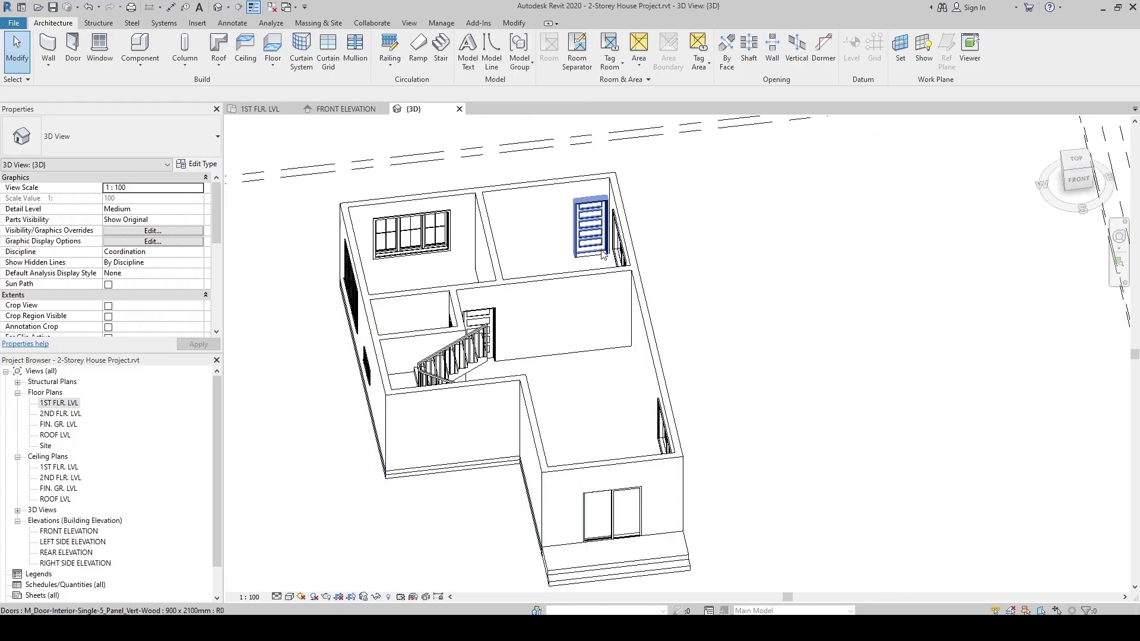